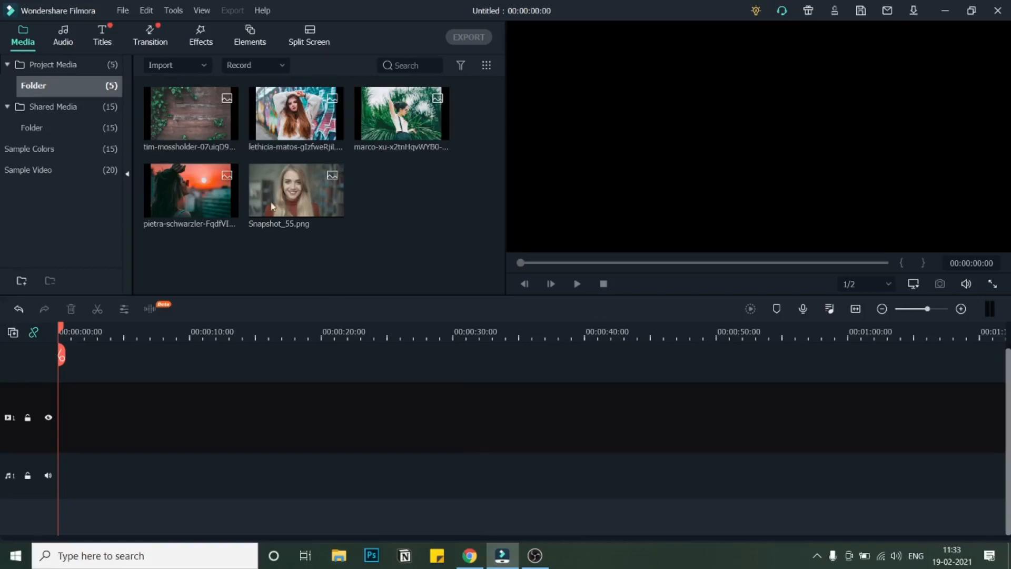
mouse_move(429, 205)
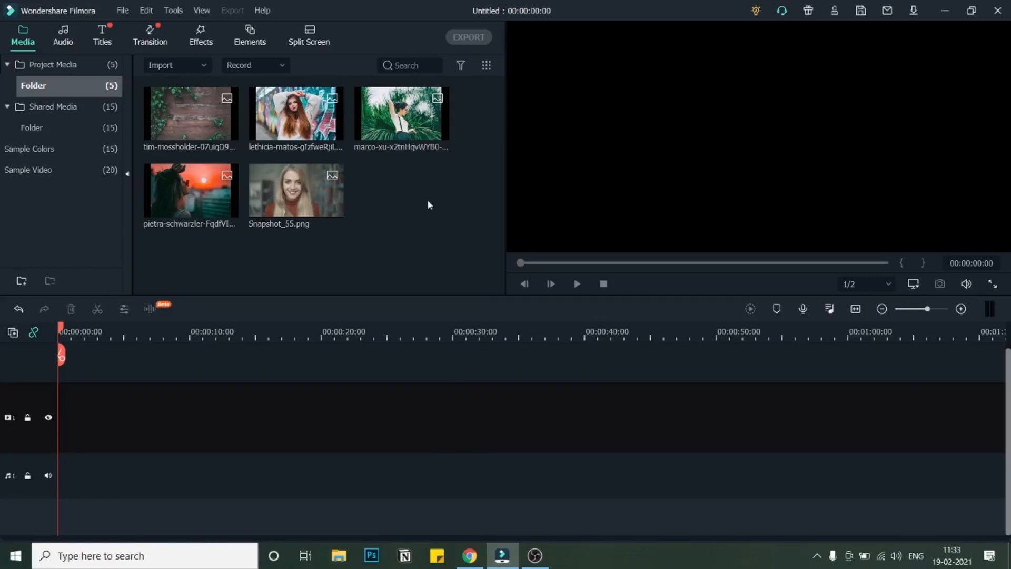
mouse_move(200, 133)
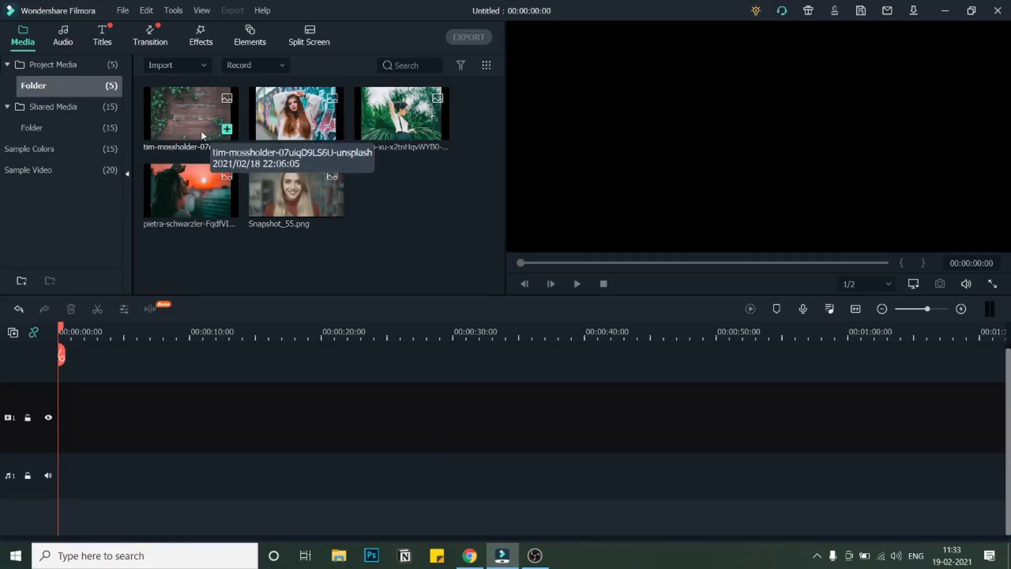
mouse_move(235, 115)
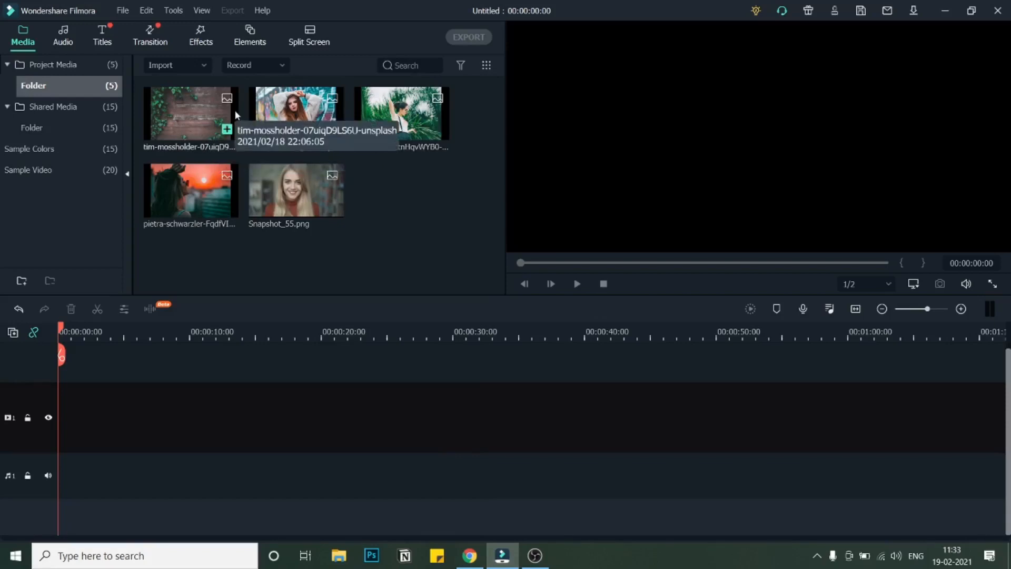
mouse_move(199, 125)
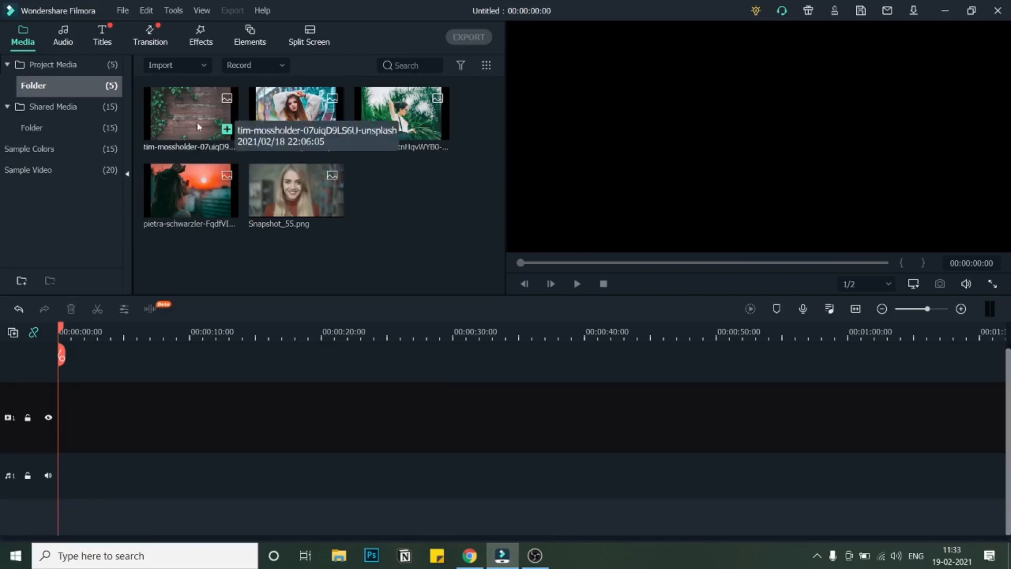
mouse_move(190, 134)
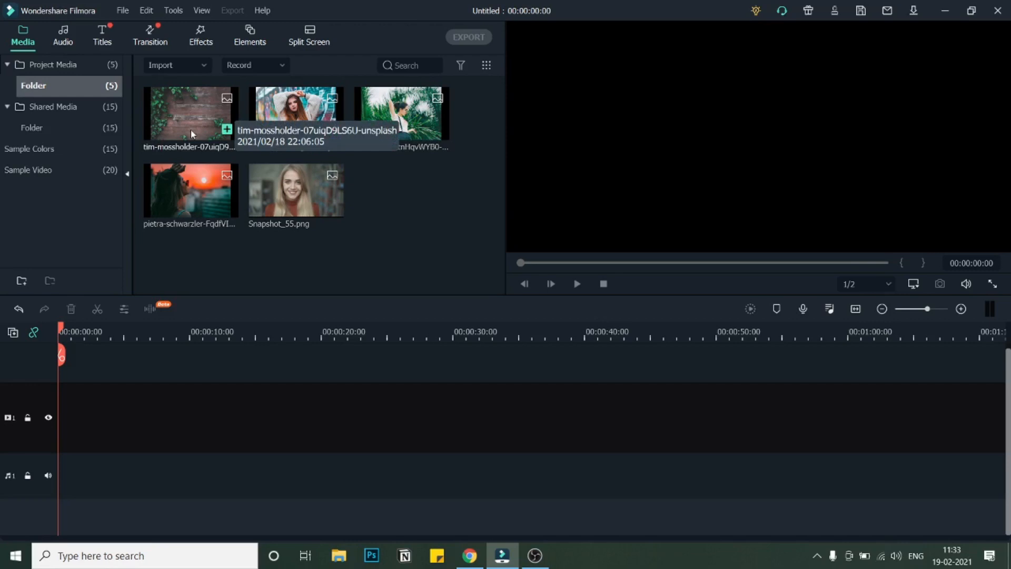
Step: Place the wooden ivy background photo on video track 1 and lengthen it to 00:00:10:00
left_click(189, 114)
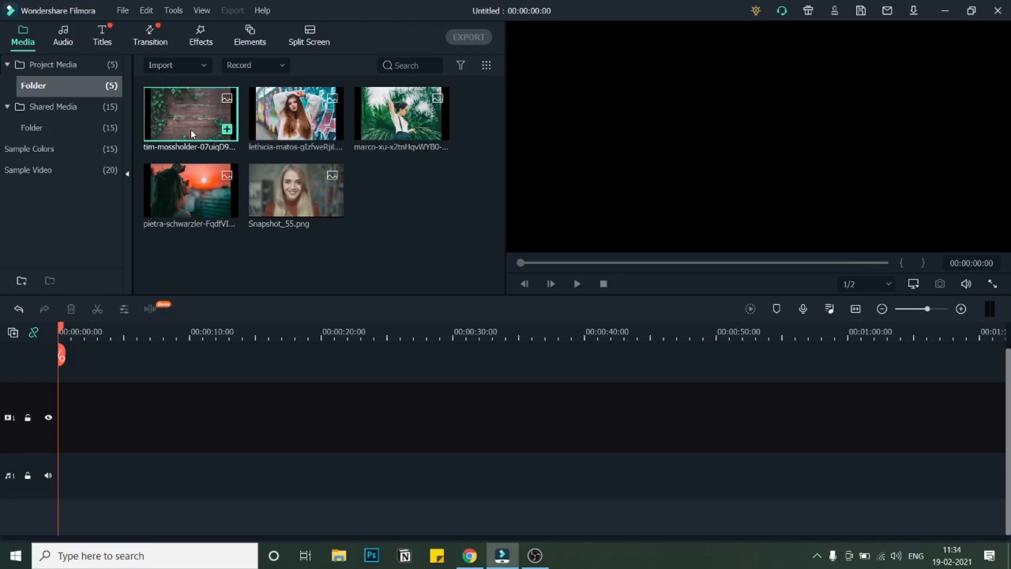
left_click_drag(191, 113, 90, 416)
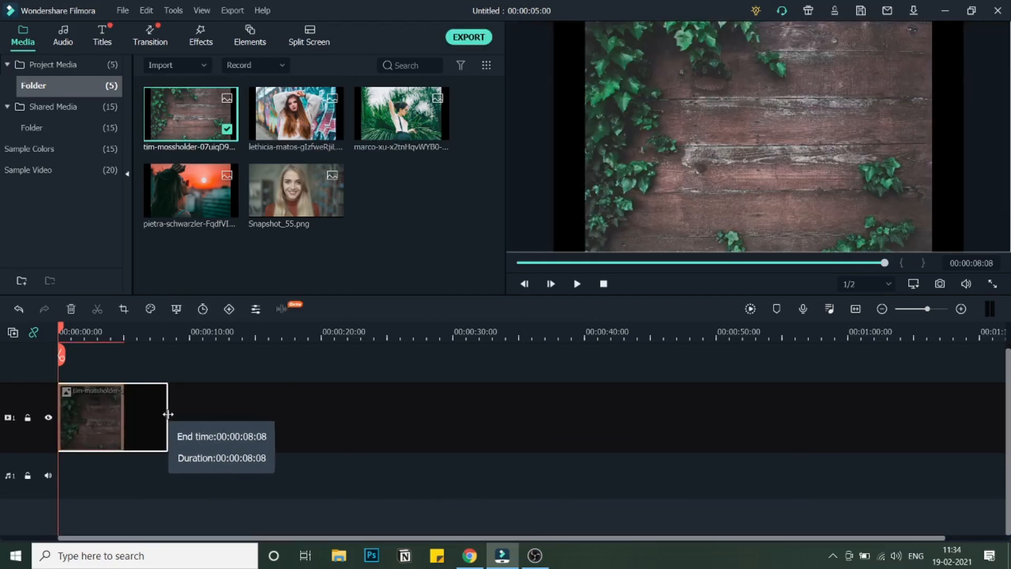
left_click_drag(168, 417, 183, 417)
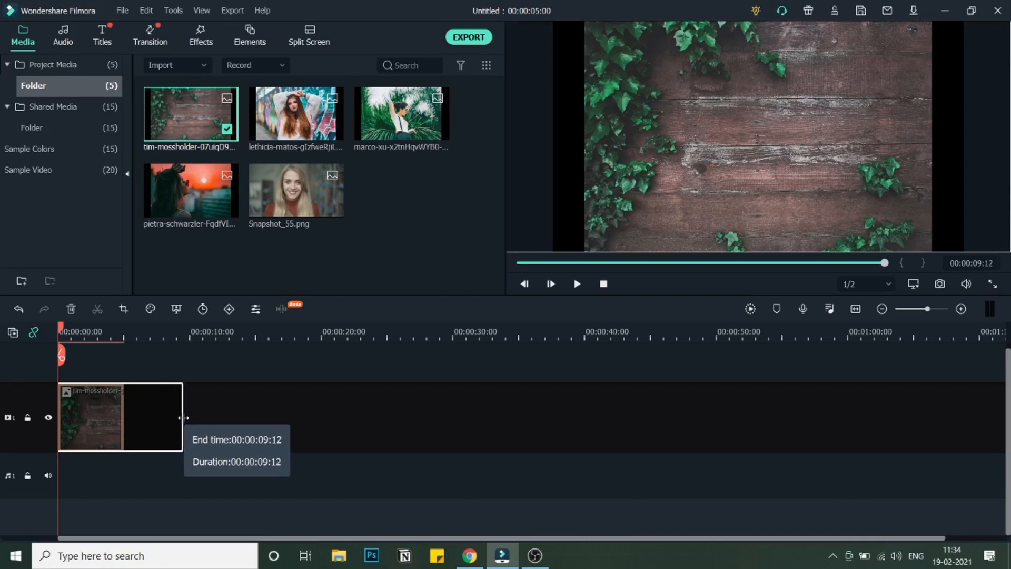
left_click_drag(182, 417, 191, 417)
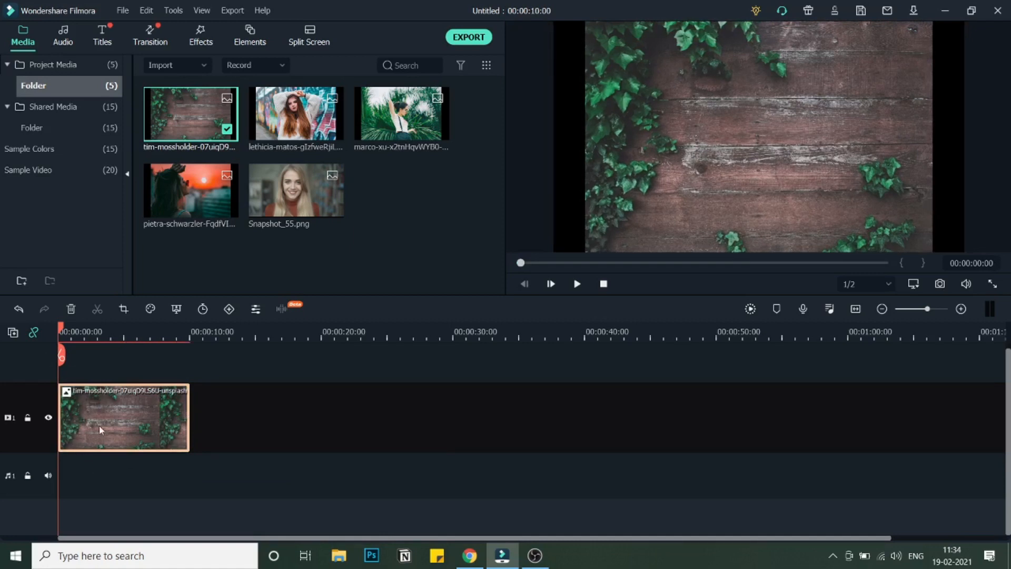
mouse_move(574, 171)
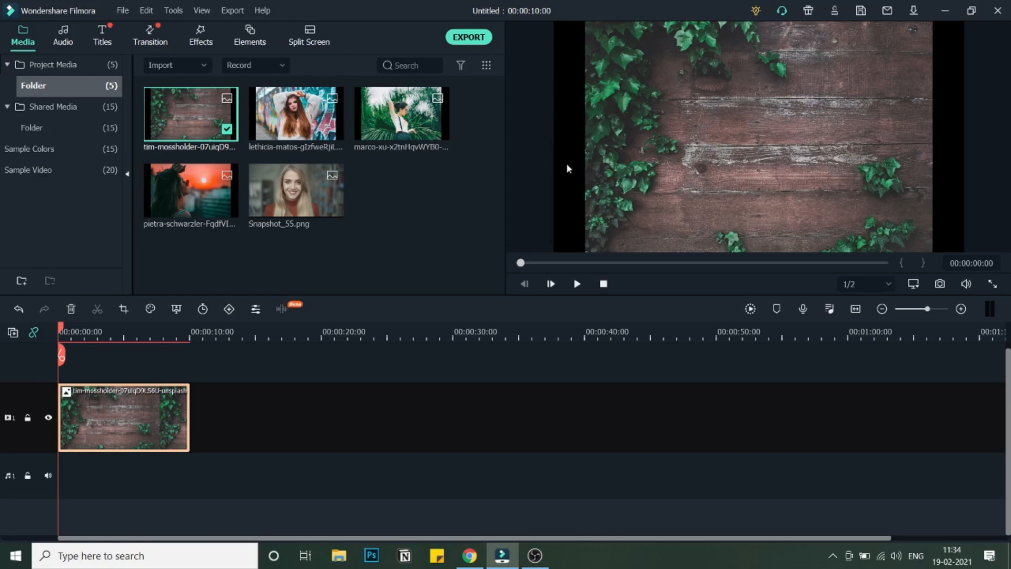
mouse_move(613, 172)
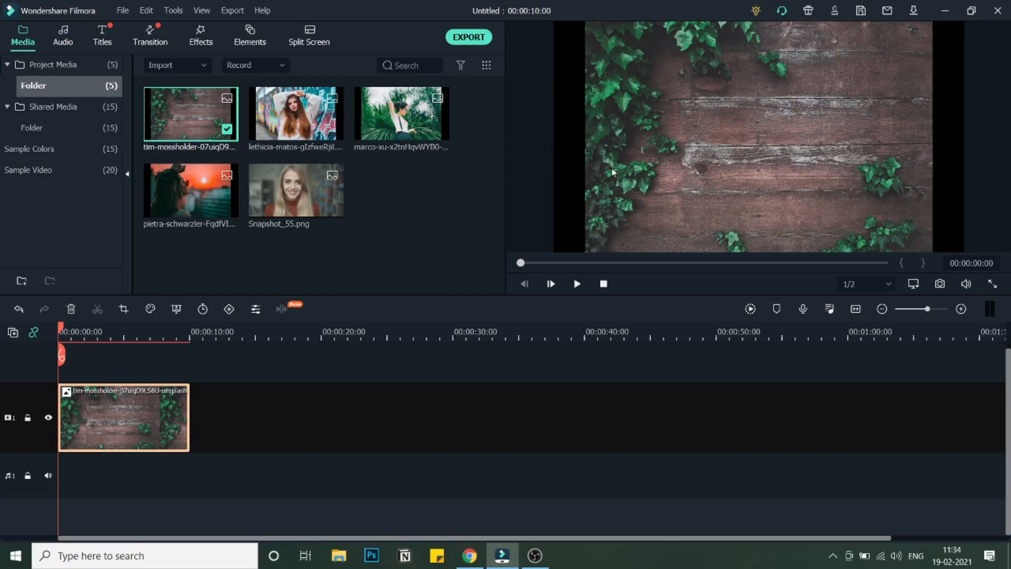
mouse_move(890, 176)
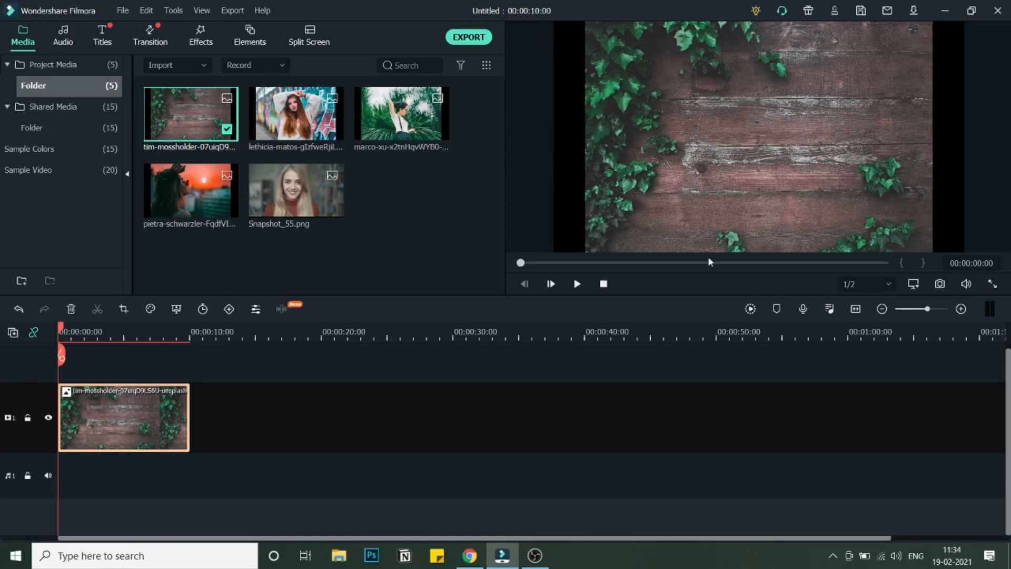
mouse_move(142, 419)
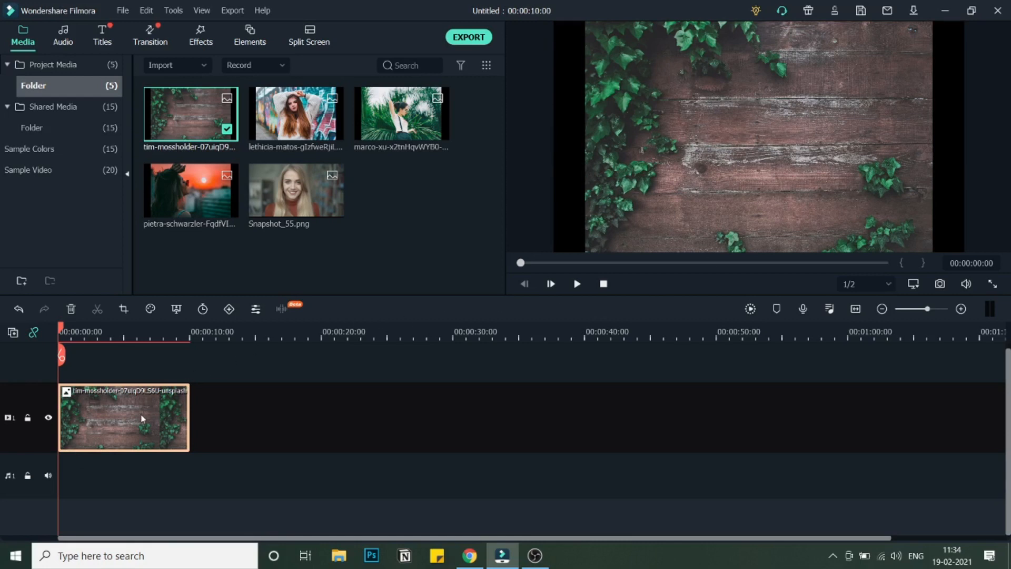
Step: Apply Crop to Fit on the background clip so it fills the whole frame
right_click(123, 418)
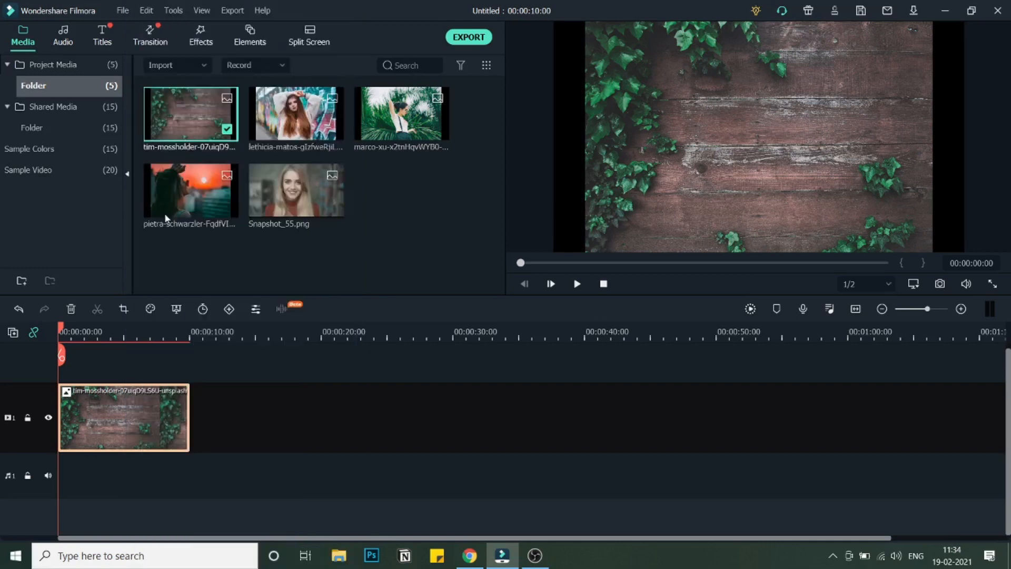
mouse_move(387, 429)
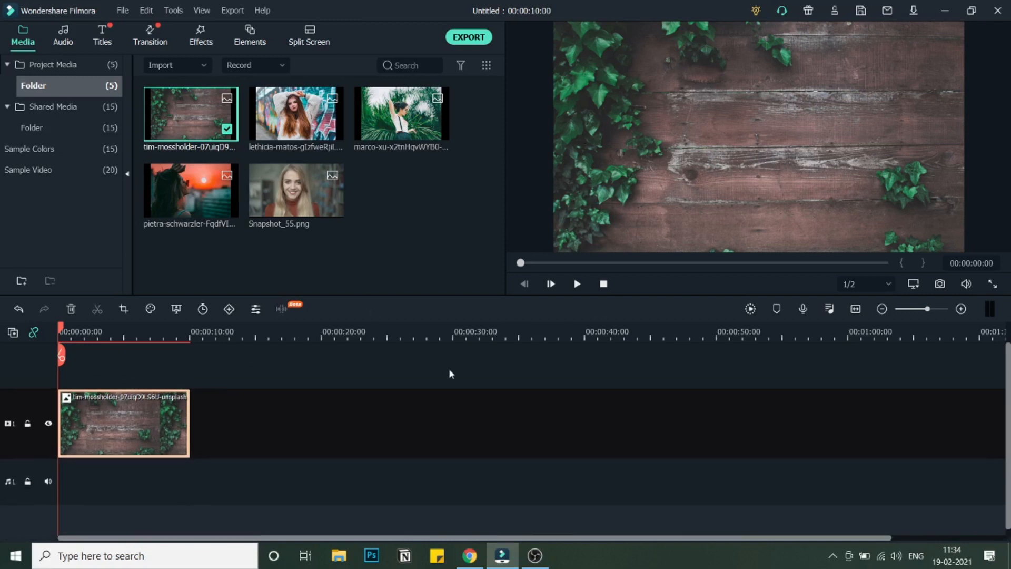
mouse_move(286, 213)
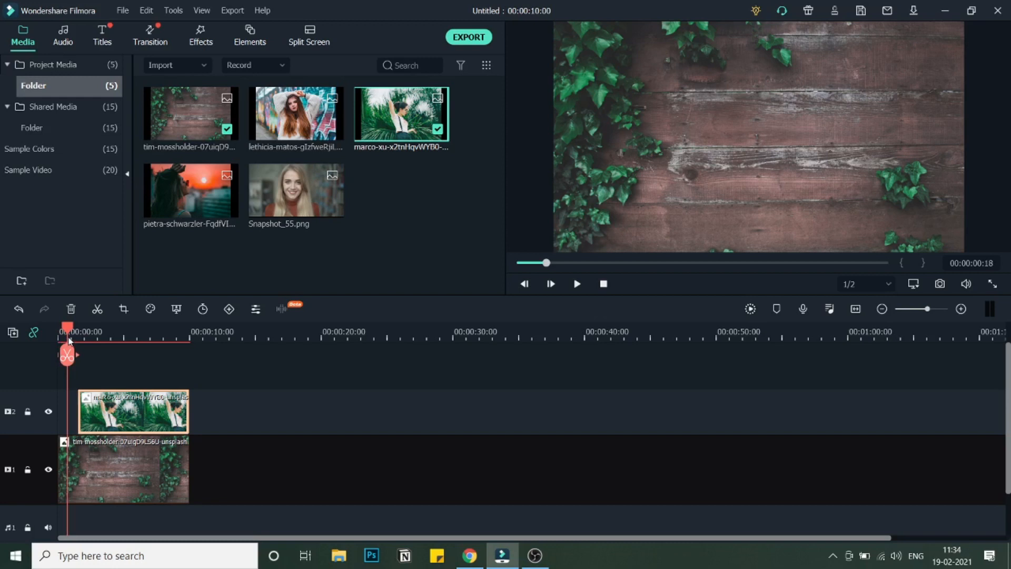
Step: Scale the palm-leaves portrait clip to 80% in its Transform settings and confirm
left_click_drag(67, 340, 88, 340)
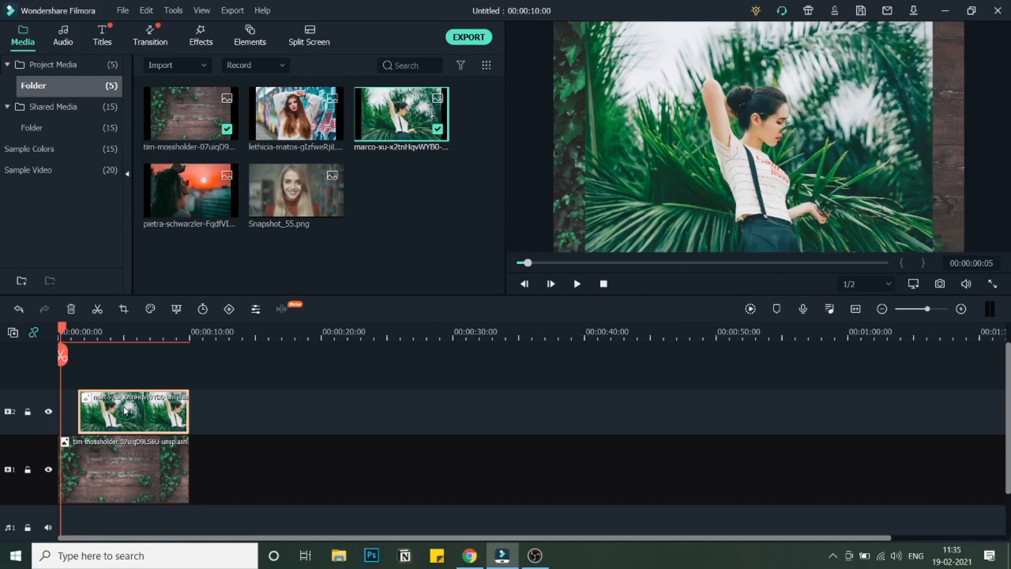
double_click(133, 412)
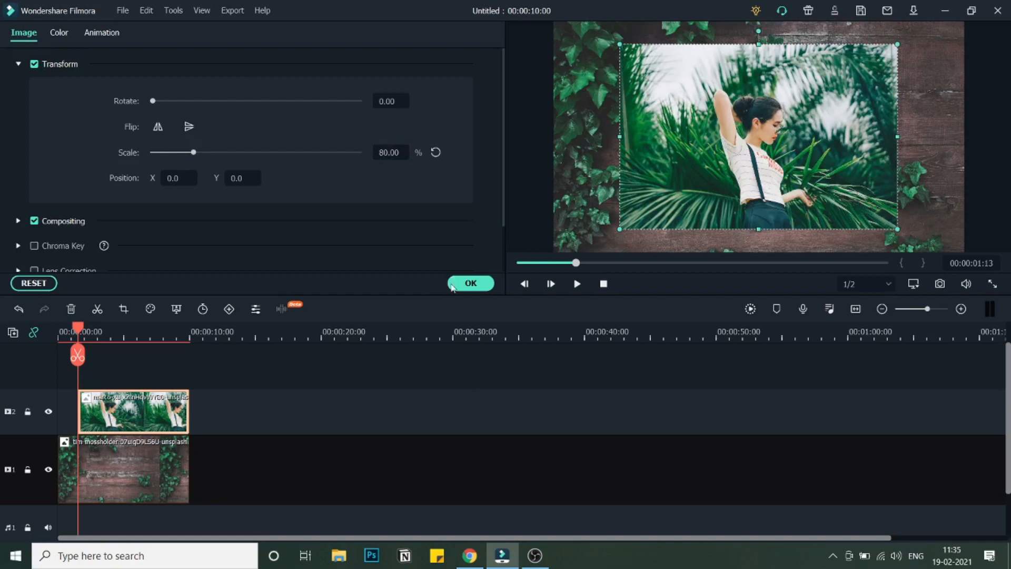
left_click(469, 283)
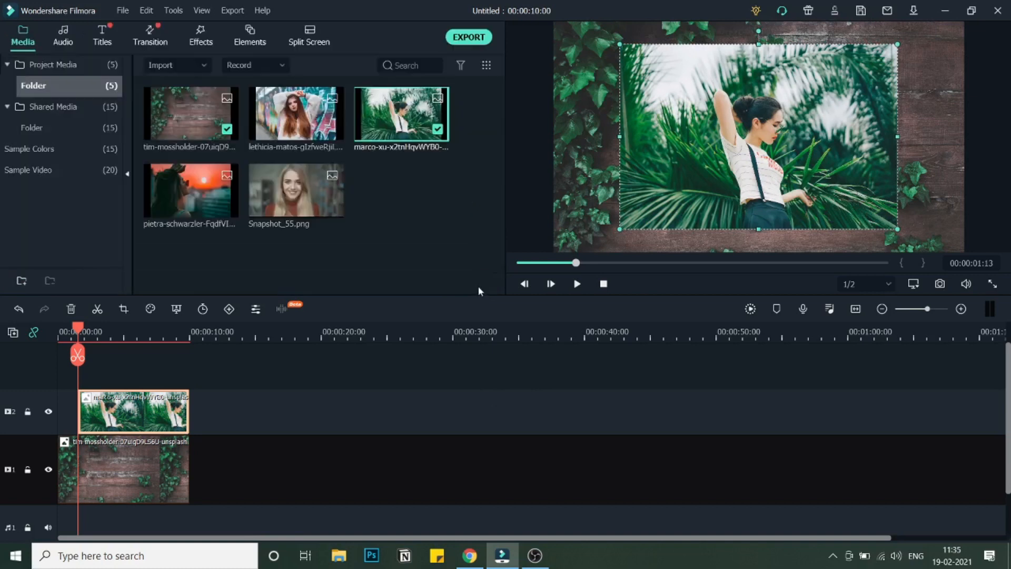
Step: Apply the Utility Border effect to the palm-leaves photo clip on track 2
left_click(200, 36)
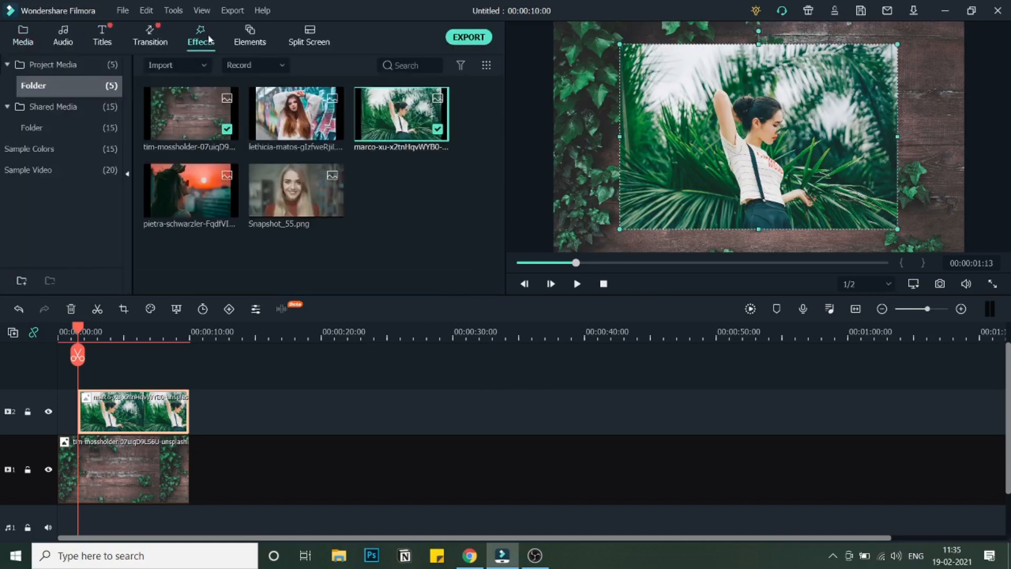
left_click(200, 35)
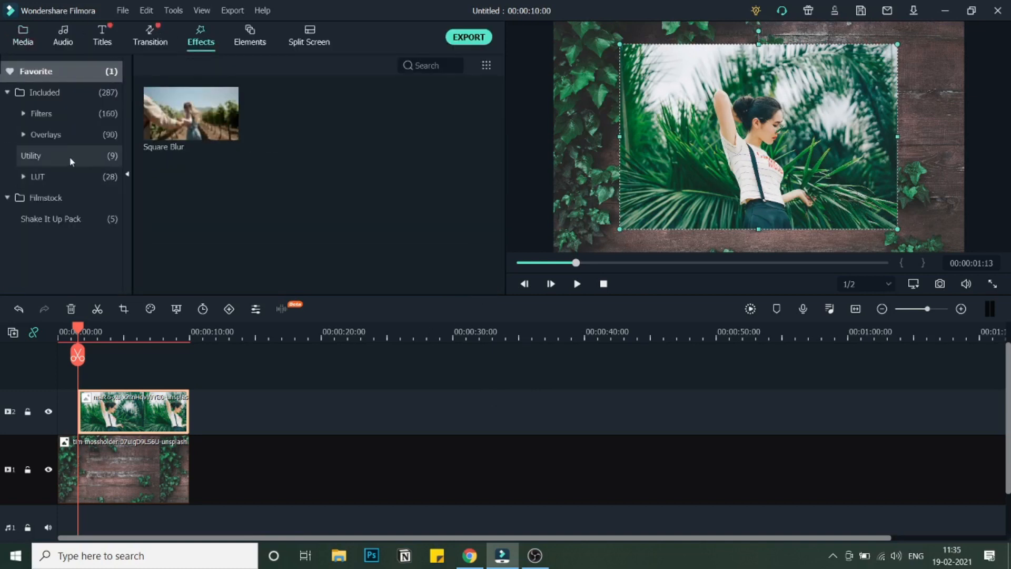
left_click(31, 156)
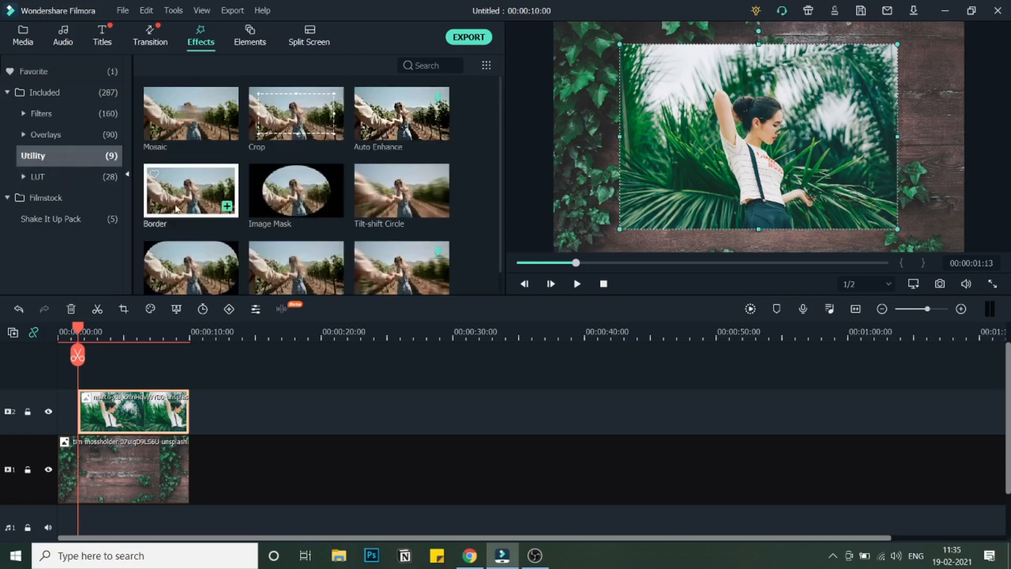
mouse_move(158, 219)
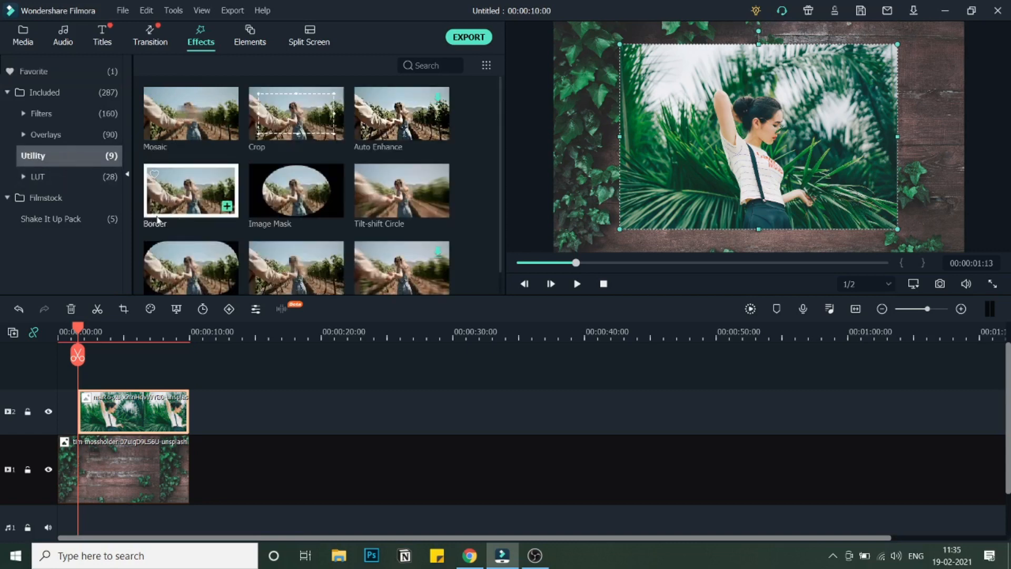
left_click(191, 191)
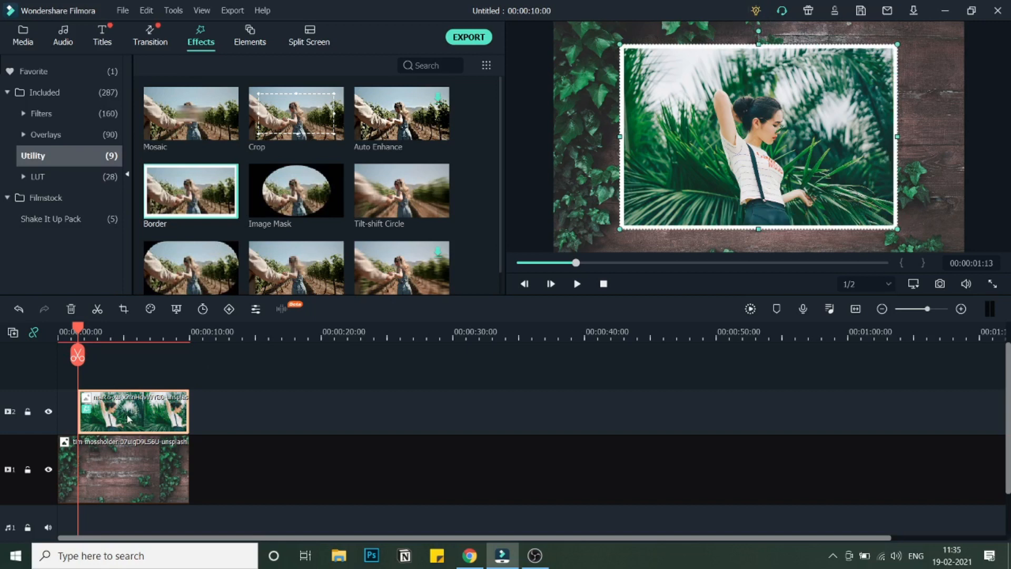
Step: Give the bordered palm-leaves clip the Slide Right preset entrance animation
double_click(133, 412)
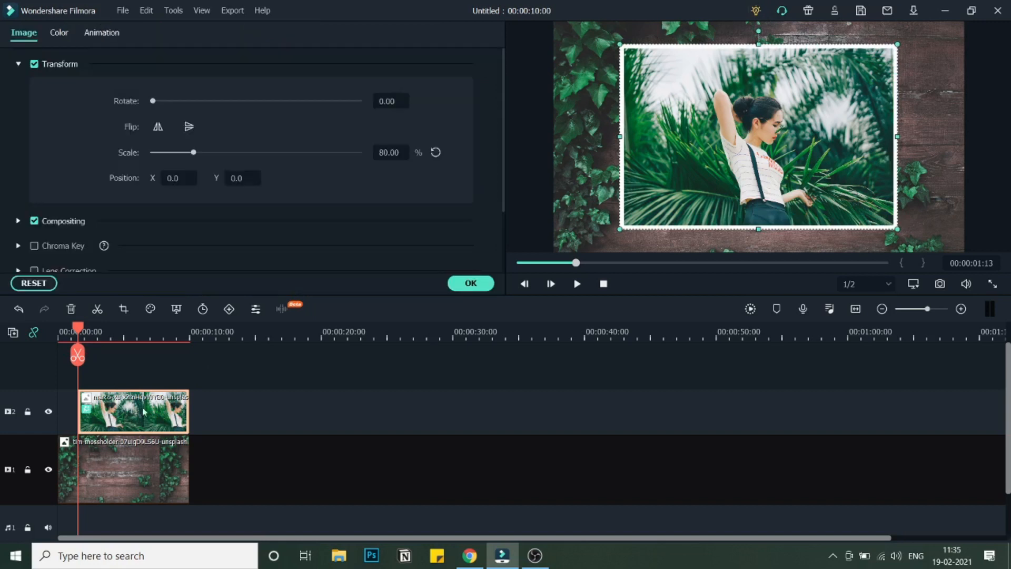
left_click(101, 33)
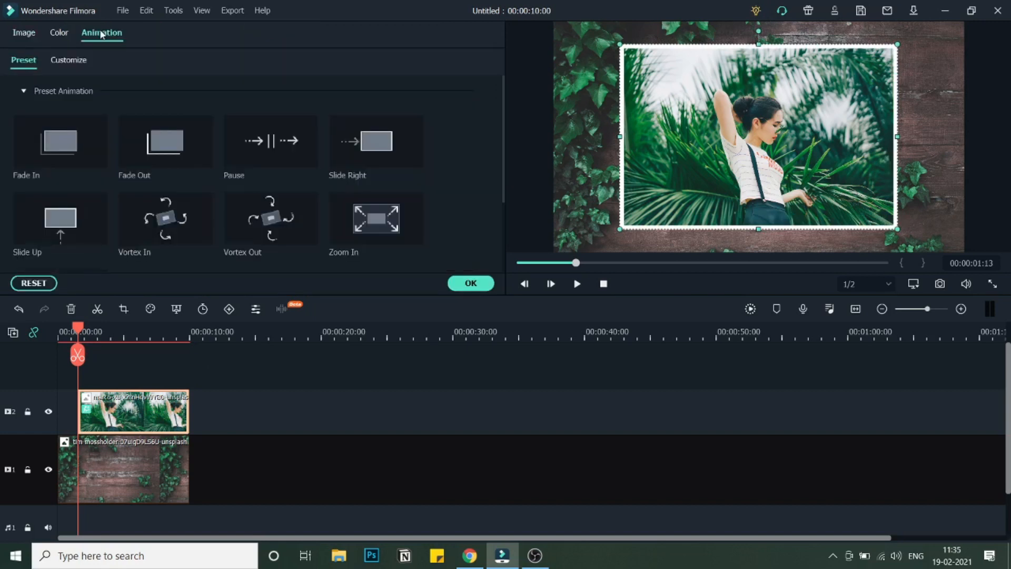
scroll("down", 3)
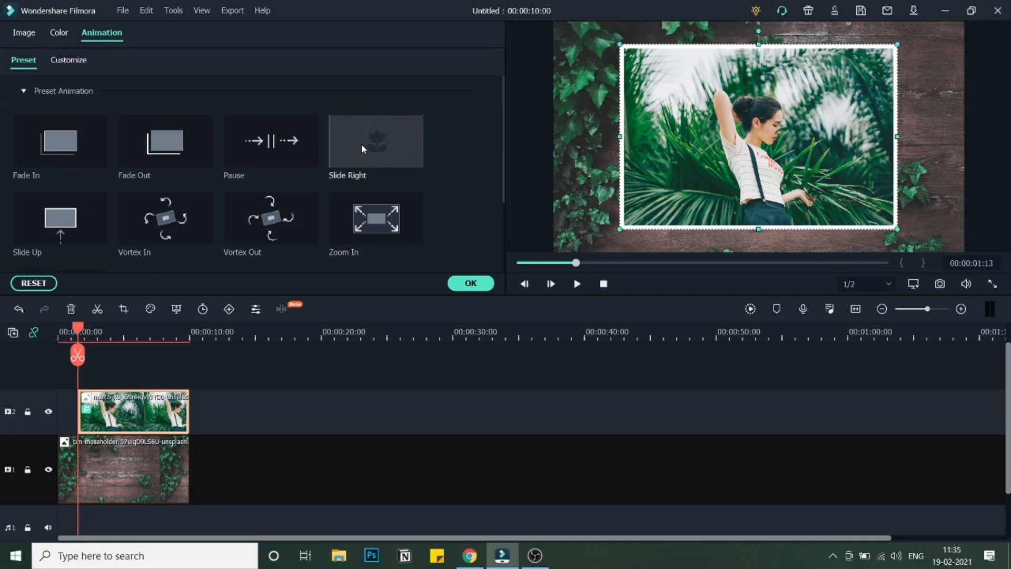
mouse_move(378, 163)
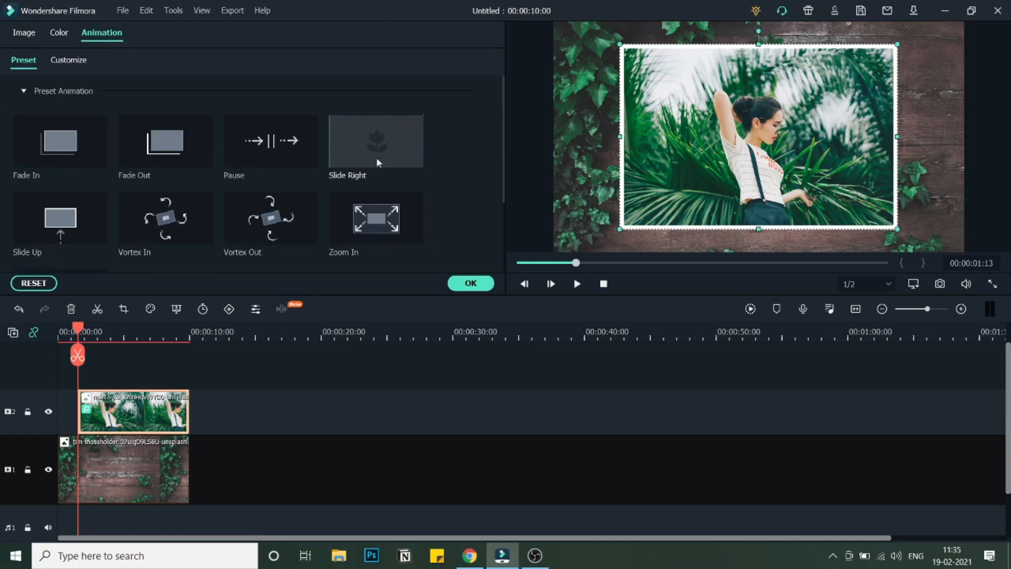
mouse_move(456, 283)
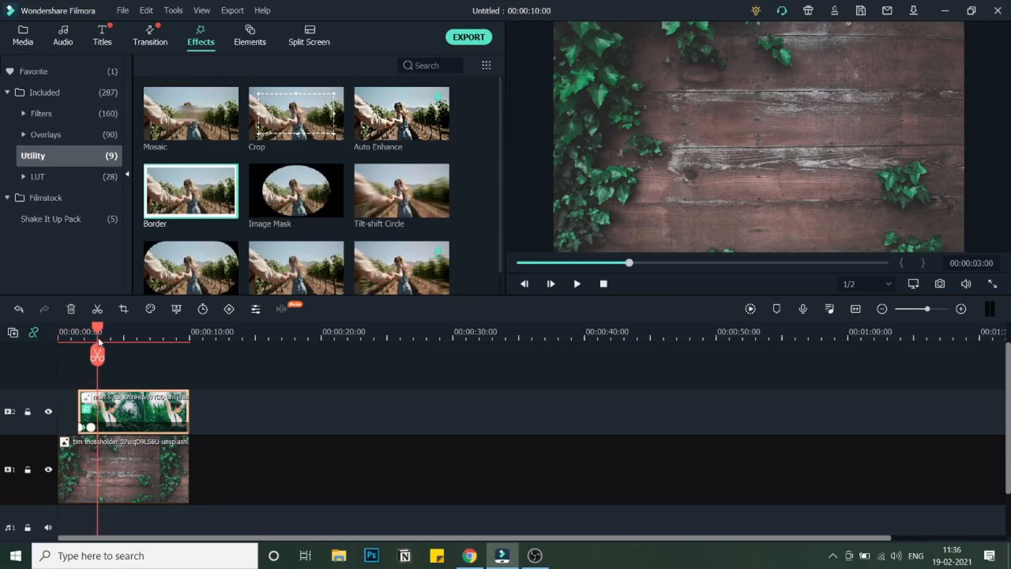
Step: Play the preview back from the start to check the slide-in animation
left_click(602, 283)
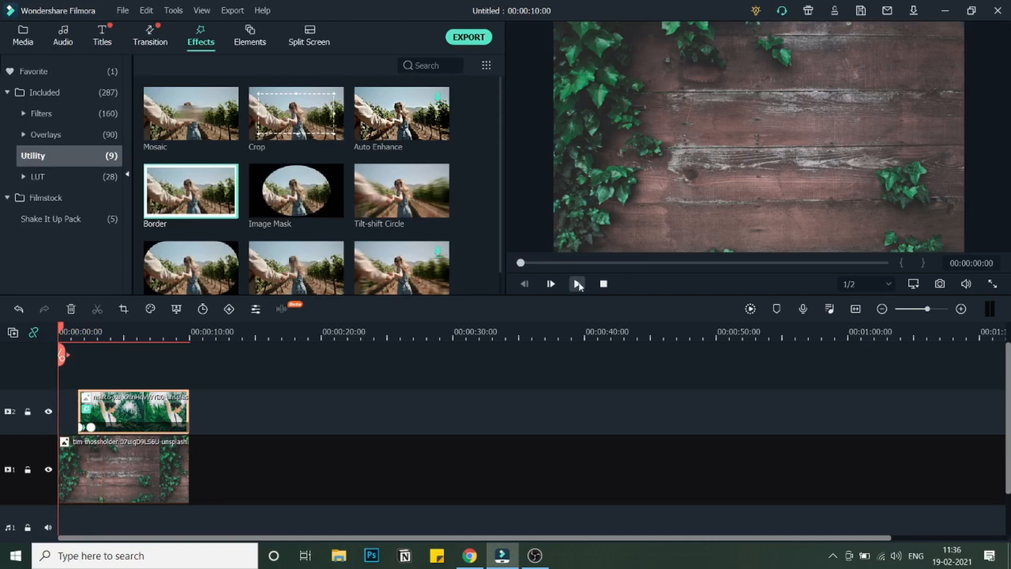
left_click(576, 284)
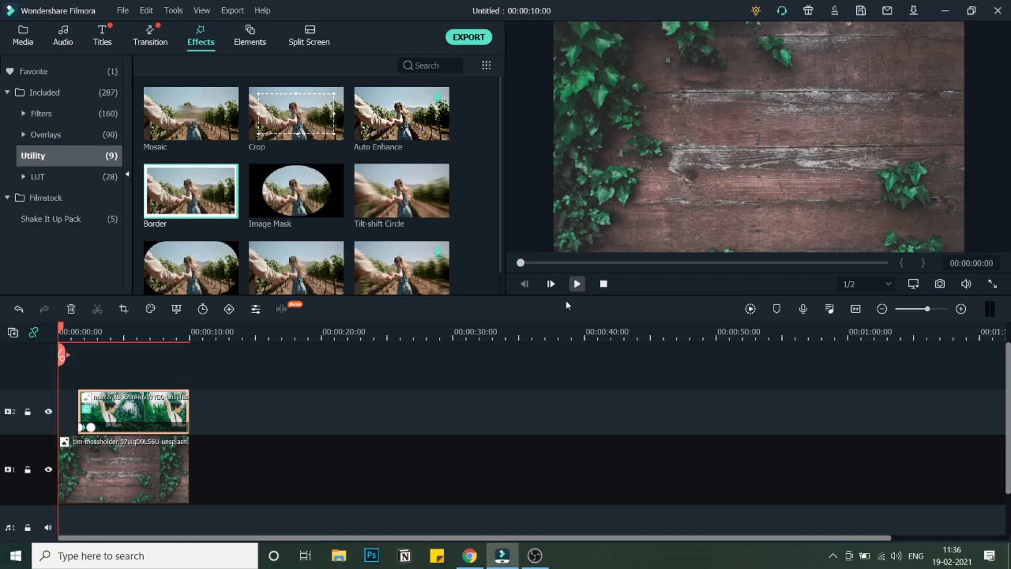
left_click(576, 284)
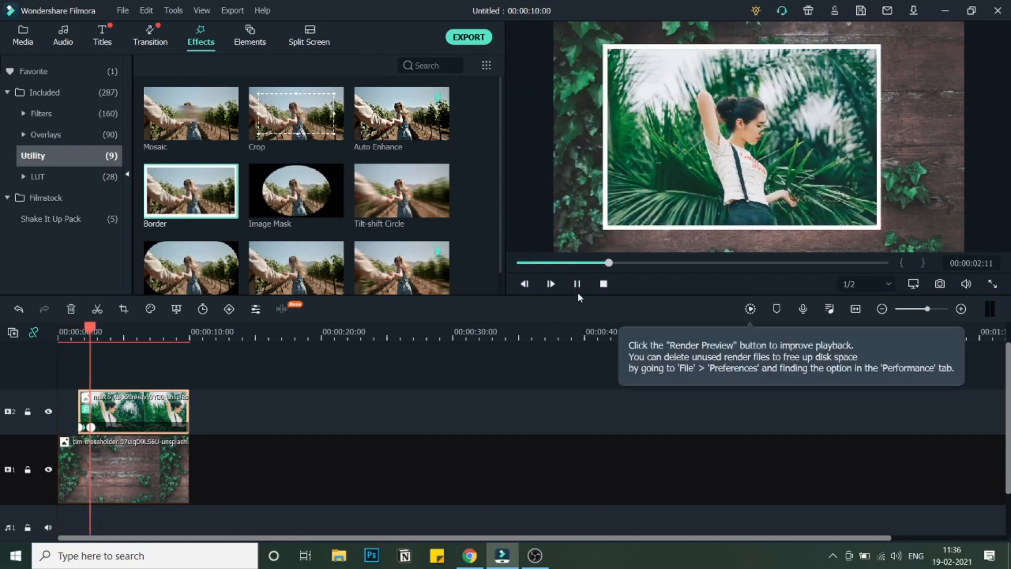
left_click(550, 283)
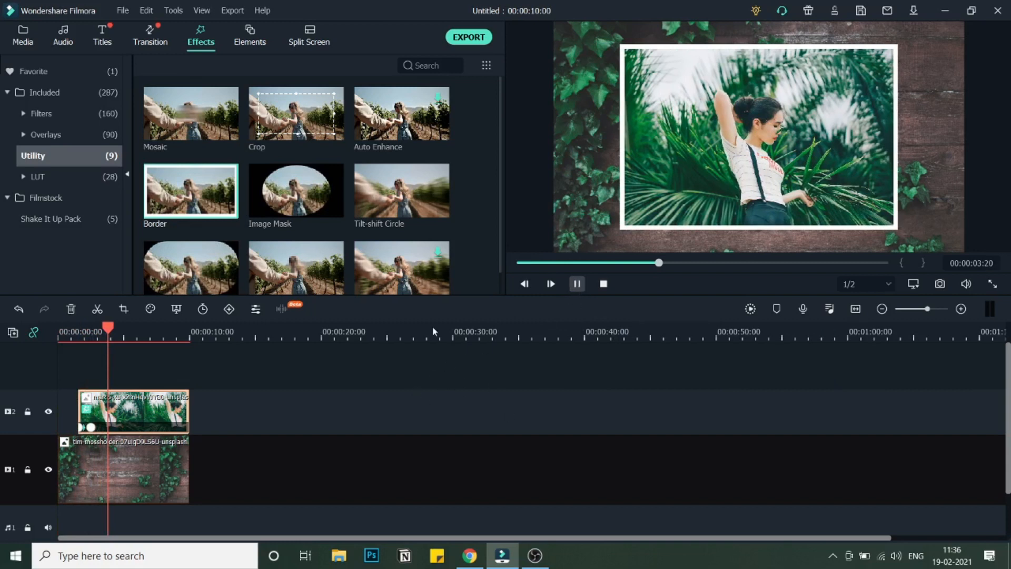
mouse_move(497, 325)
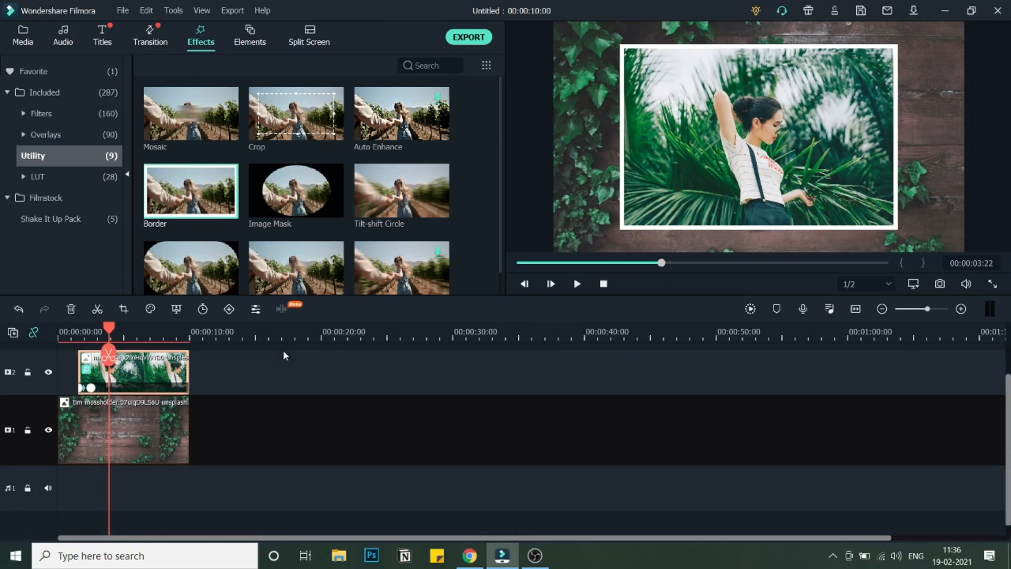
Step: Drag the pietra-schwarzler sunset image from Media onto a new track 3 at the playhead
left_click(22, 36)
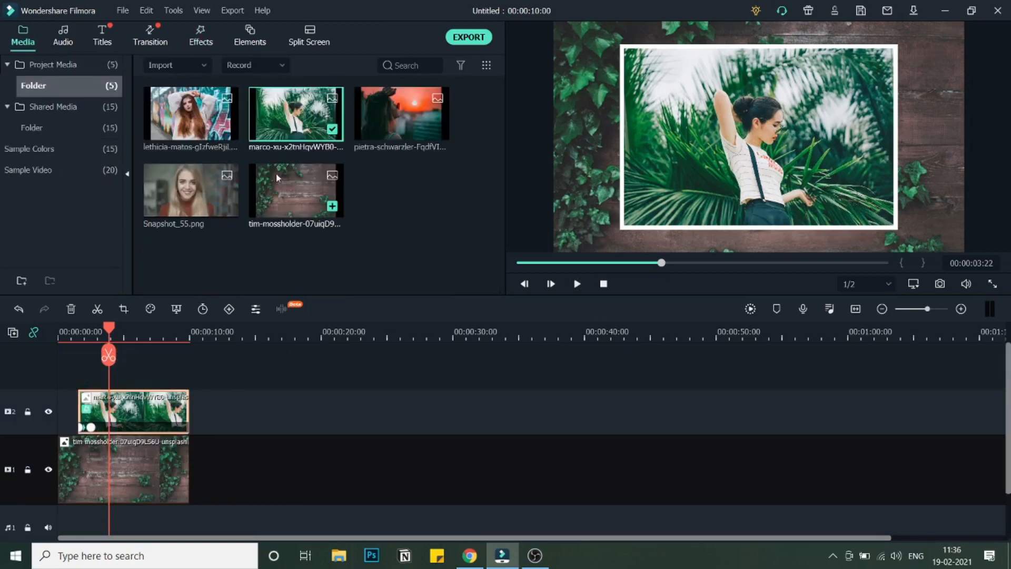
mouse_move(396, 130)
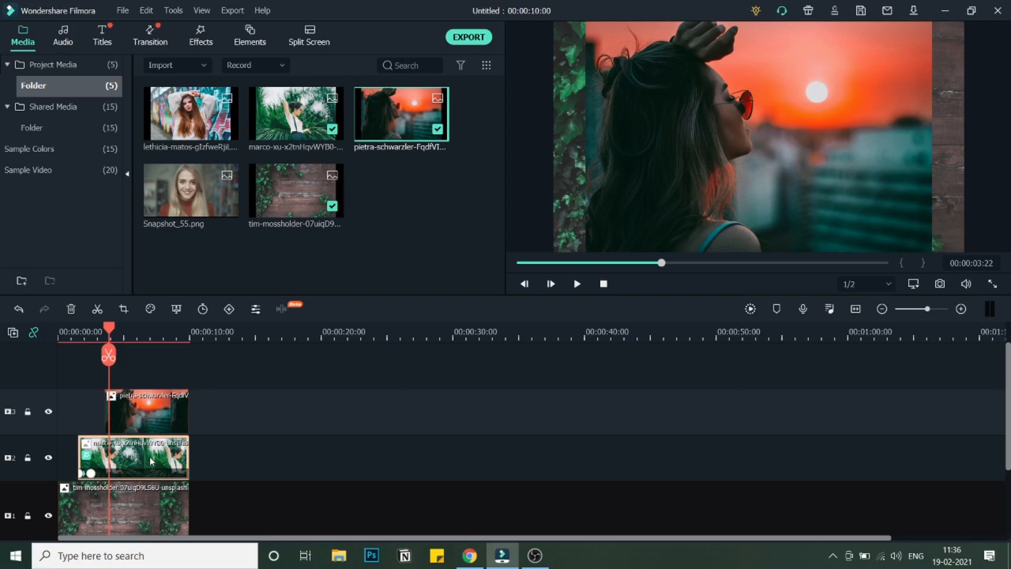
right_click(148, 458)
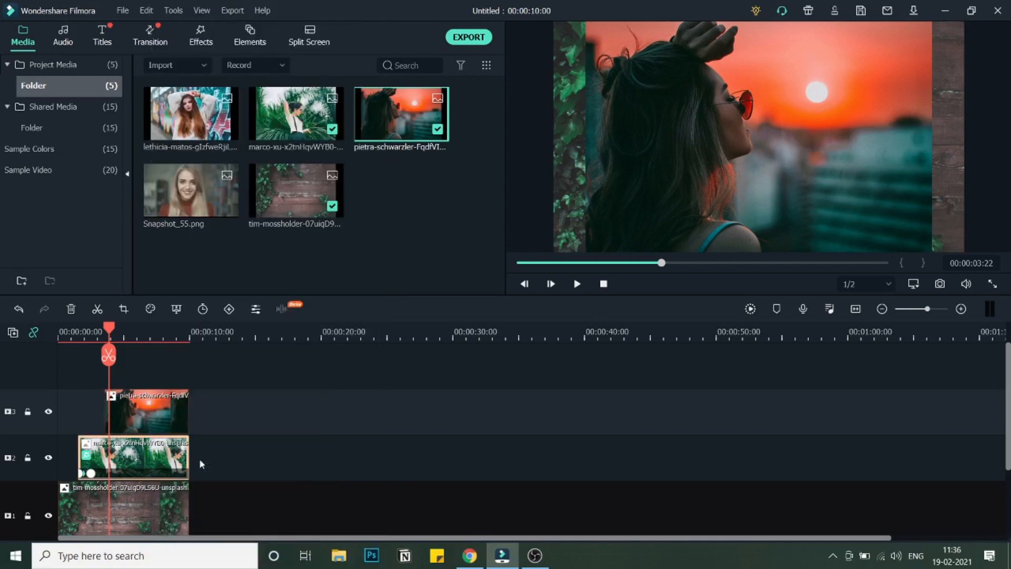
Step: Paste the border effect onto the sunset clip and adjust its rotate and scale
left_click(145, 412)
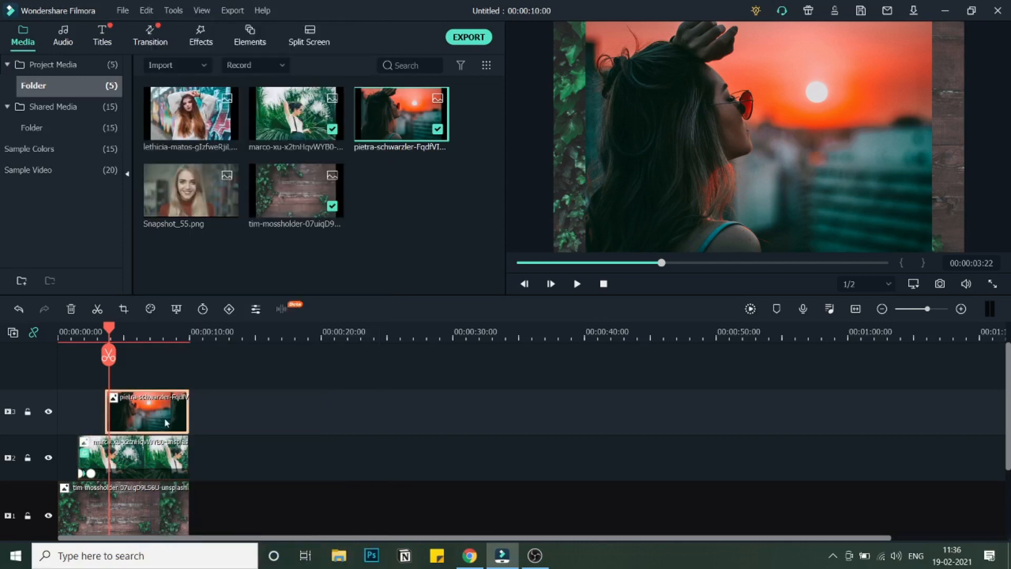
right_click(147, 411)
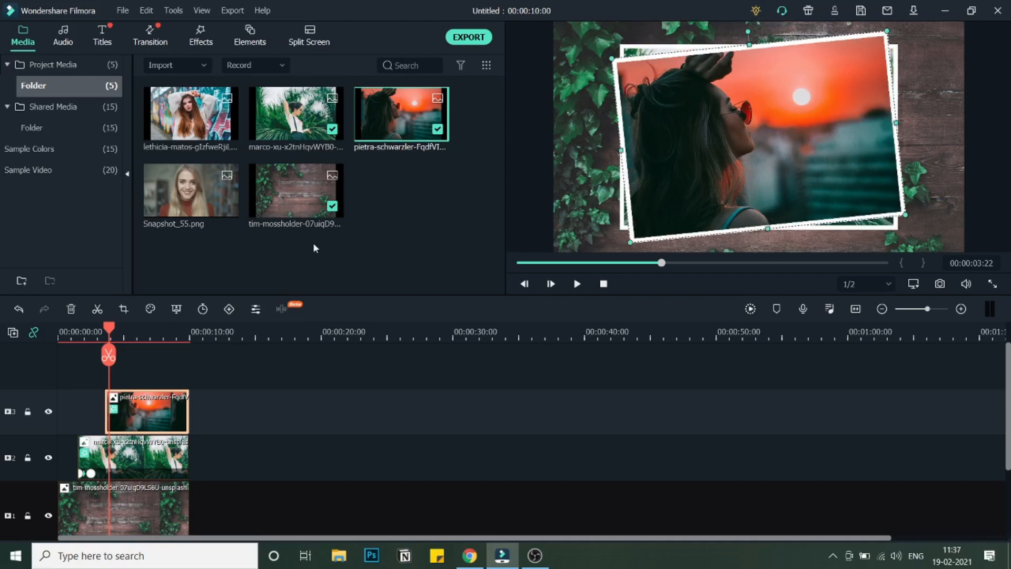
mouse_move(134, 411)
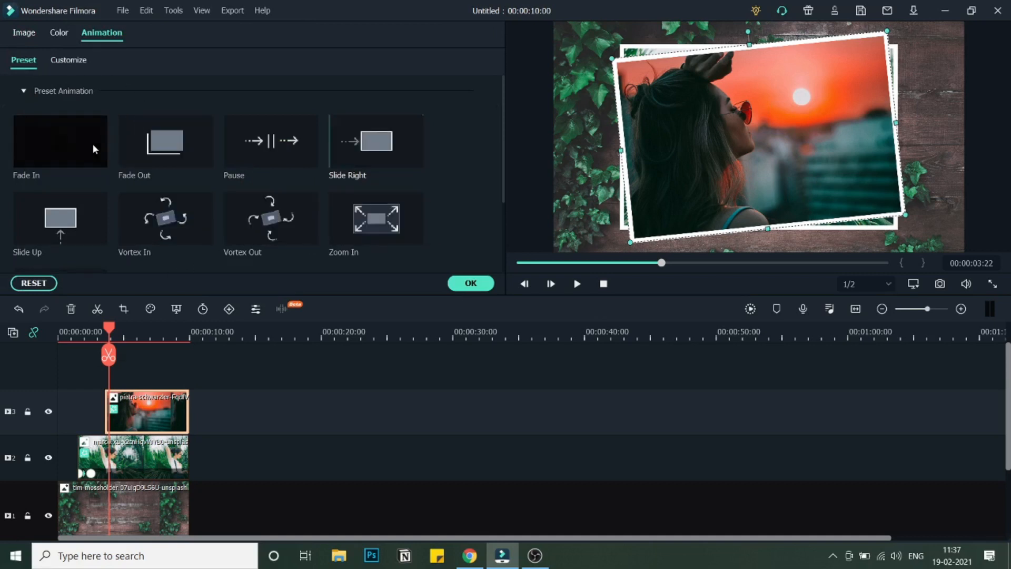
Step: Add custom position keyframes around four seconds so the sunset photo slides in from the right
left_click(68, 59)
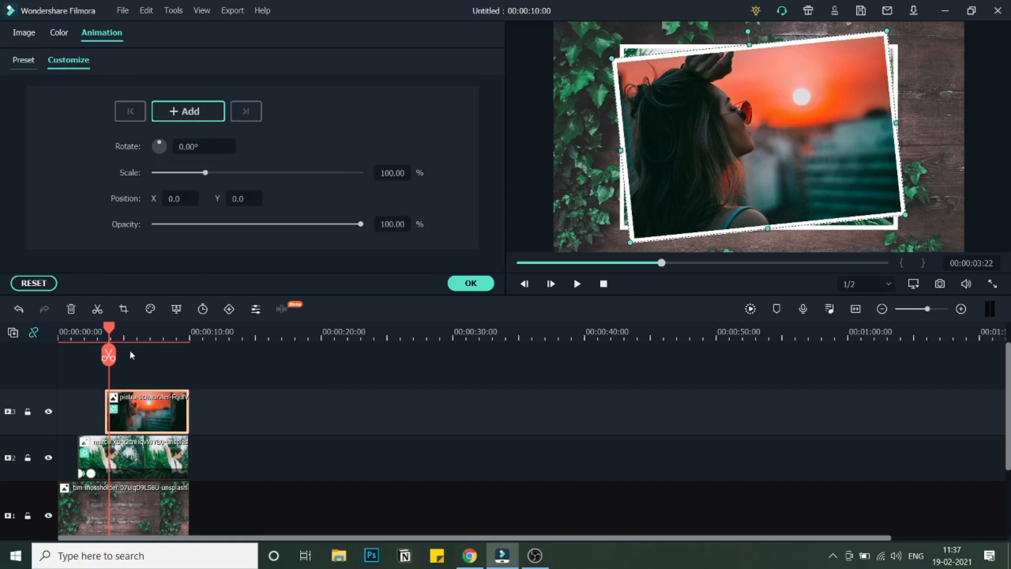
left_click_drag(109, 328, 105, 327)
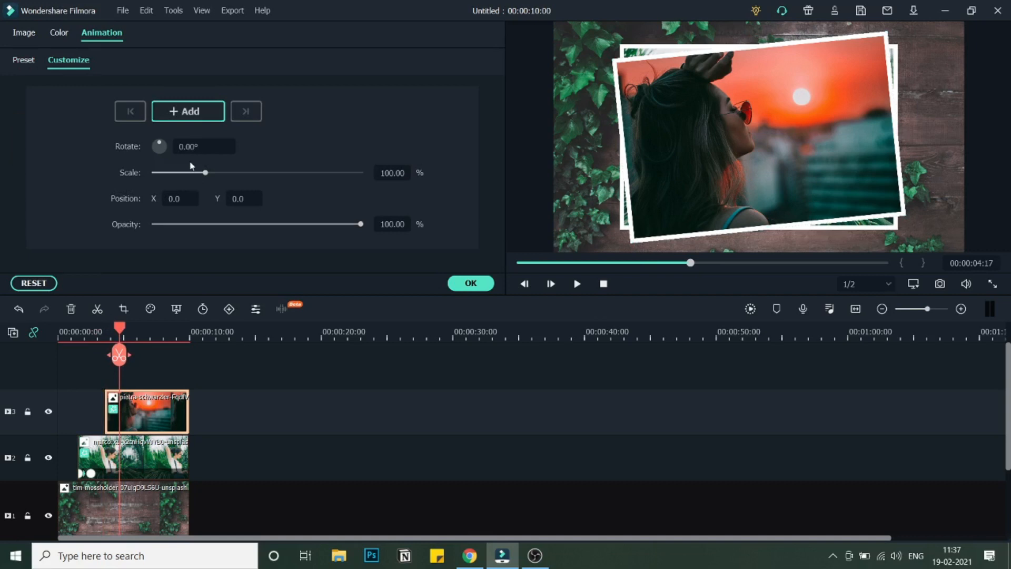
left_click(187, 111)
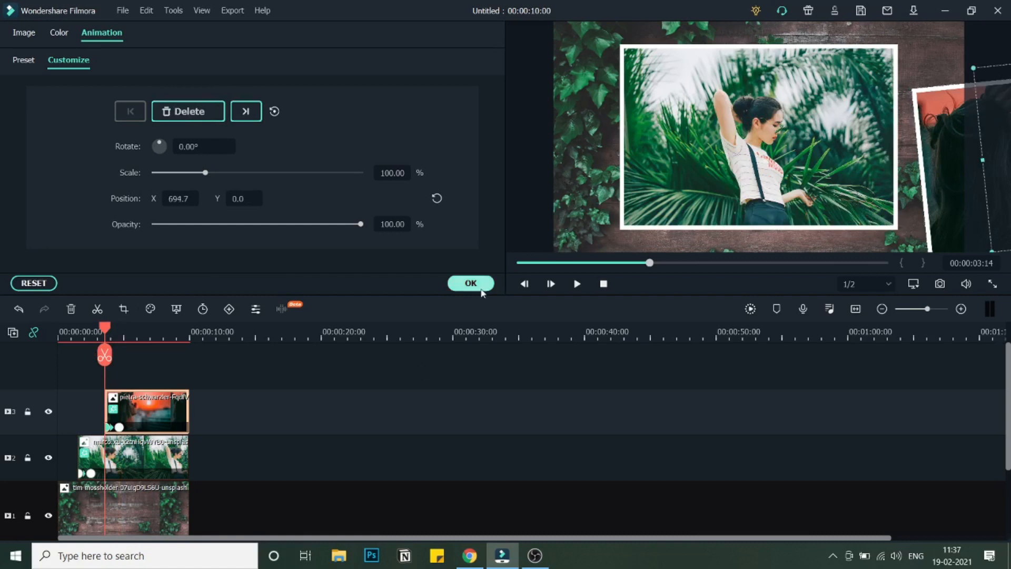
left_click(470, 283)
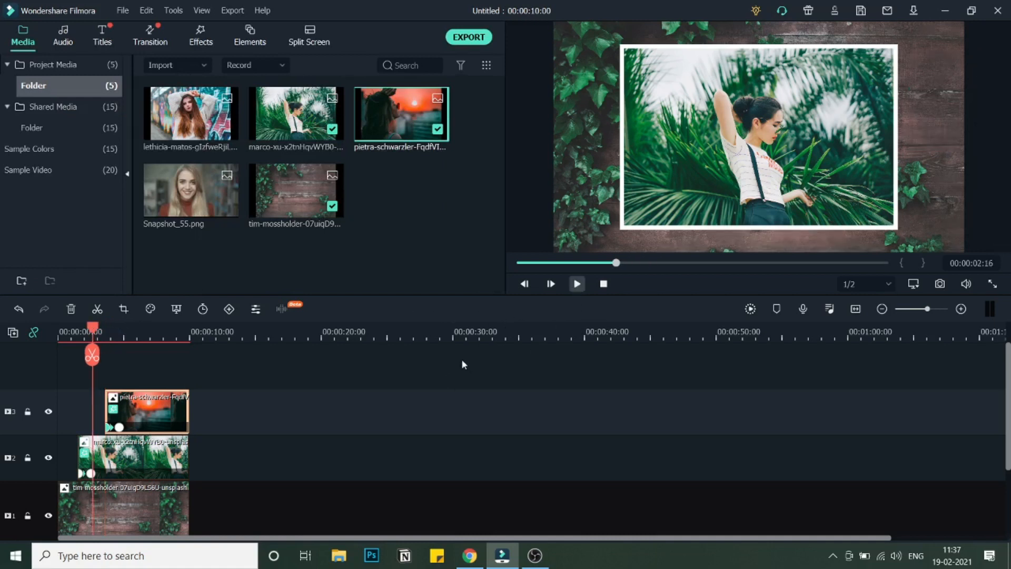
Step: Play and pause the preview to watch the sunset portrait slide in and settle
left_click(576, 283)
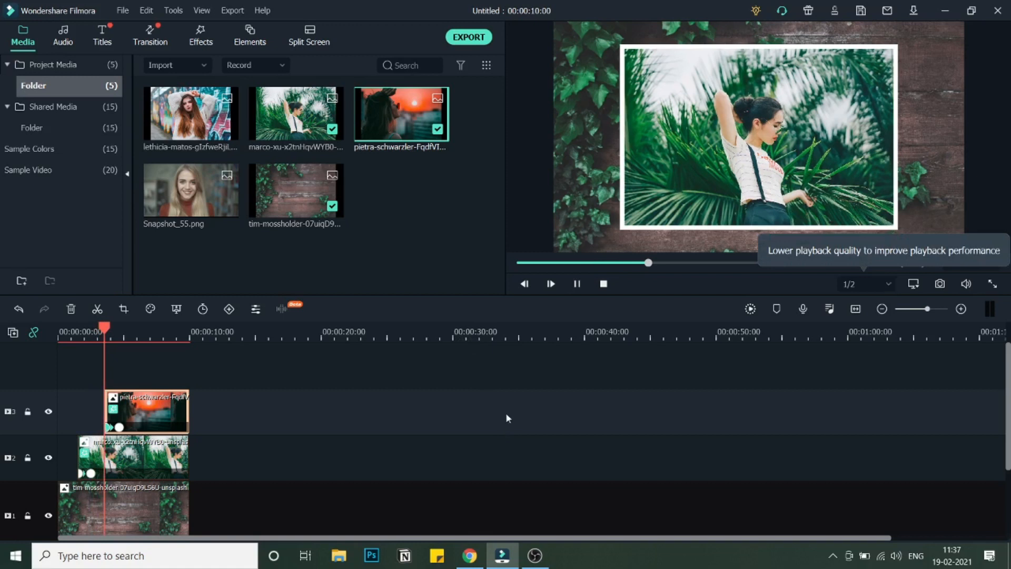
left_click(549, 283)
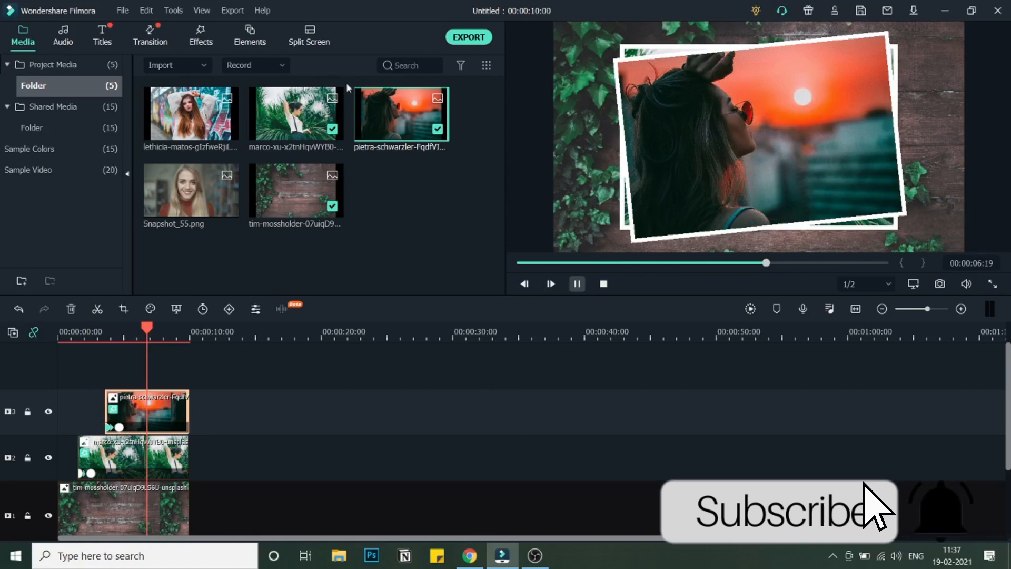
left_click(576, 283)
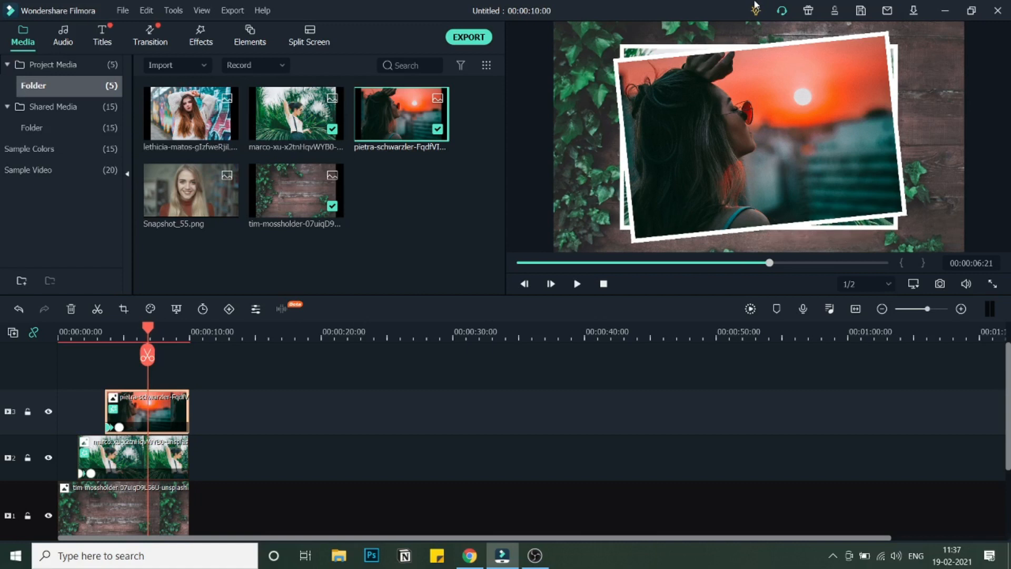
mouse_move(746, 447)
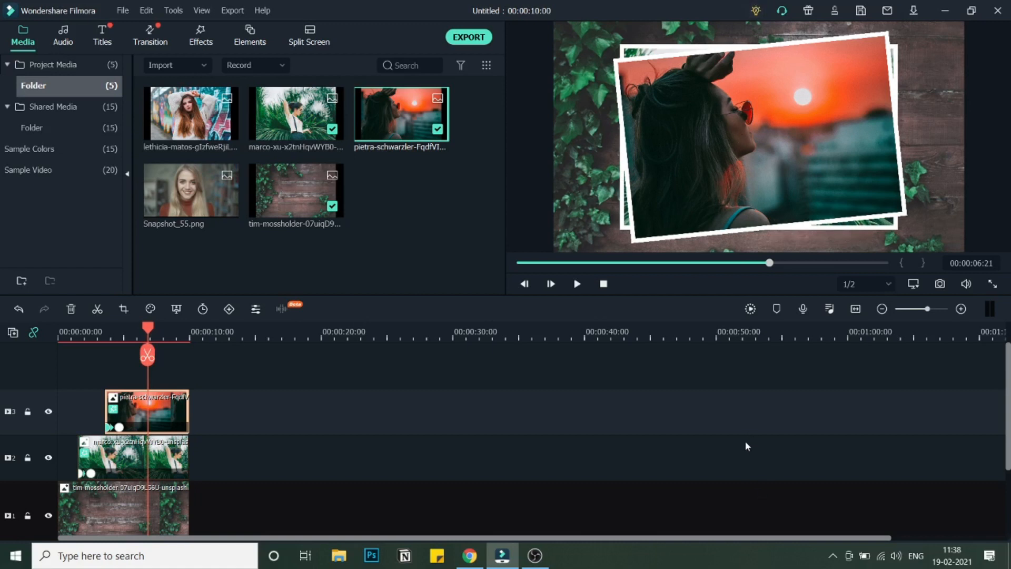
mouse_move(162, 307)
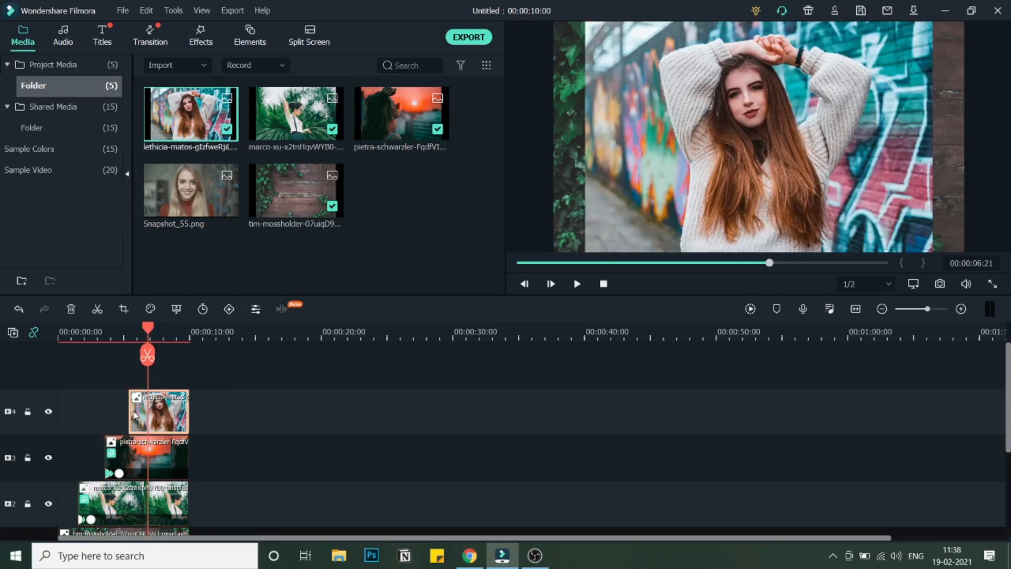
Step: Copy the sunset clip's effects onto the graffiti portrait clip and bring up its editing settings
left_click(146, 458)
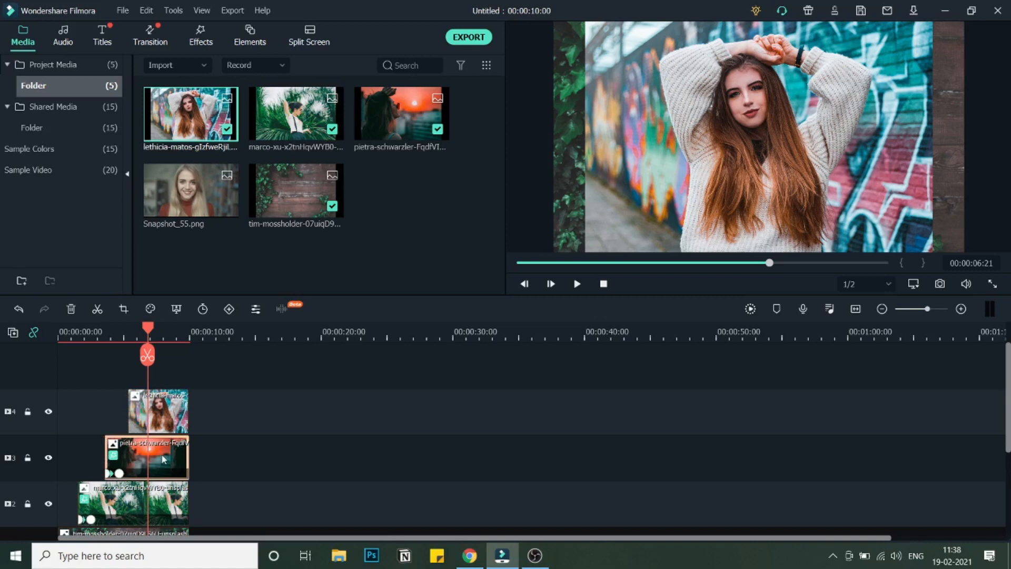
right_click(158, 410)
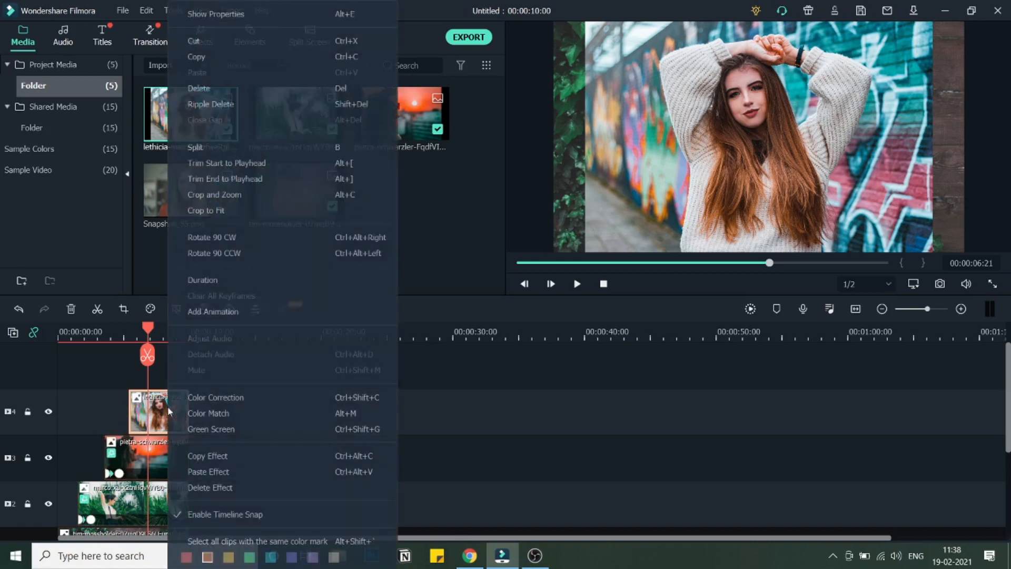
left_click(334, 469)
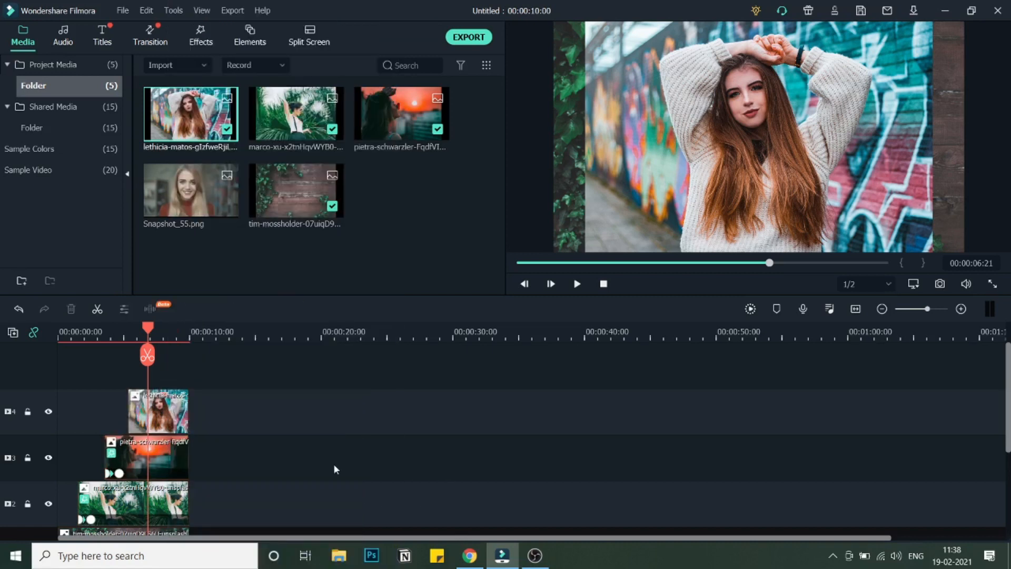
right_click(142, 458)
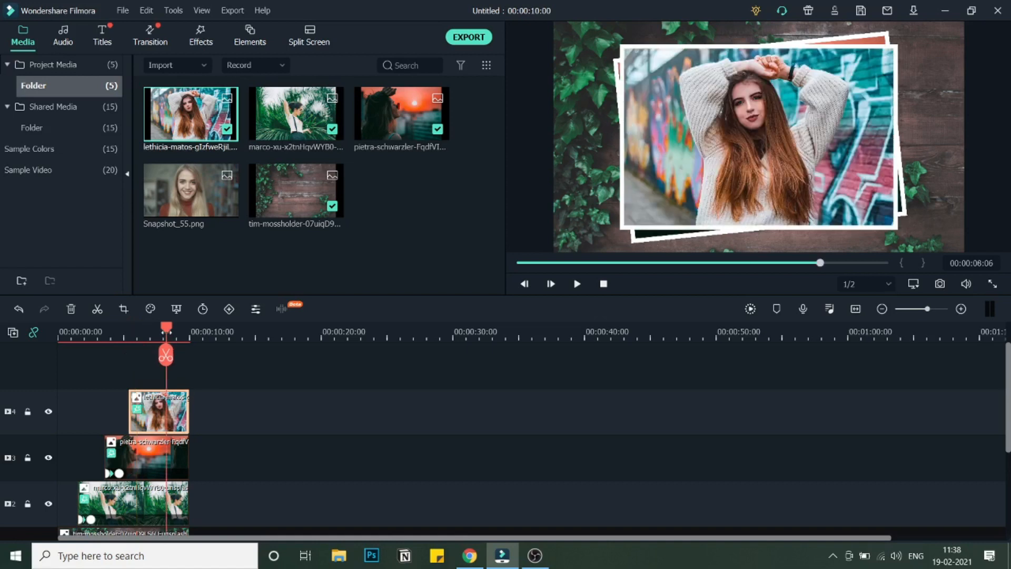
left_click(758, 136)
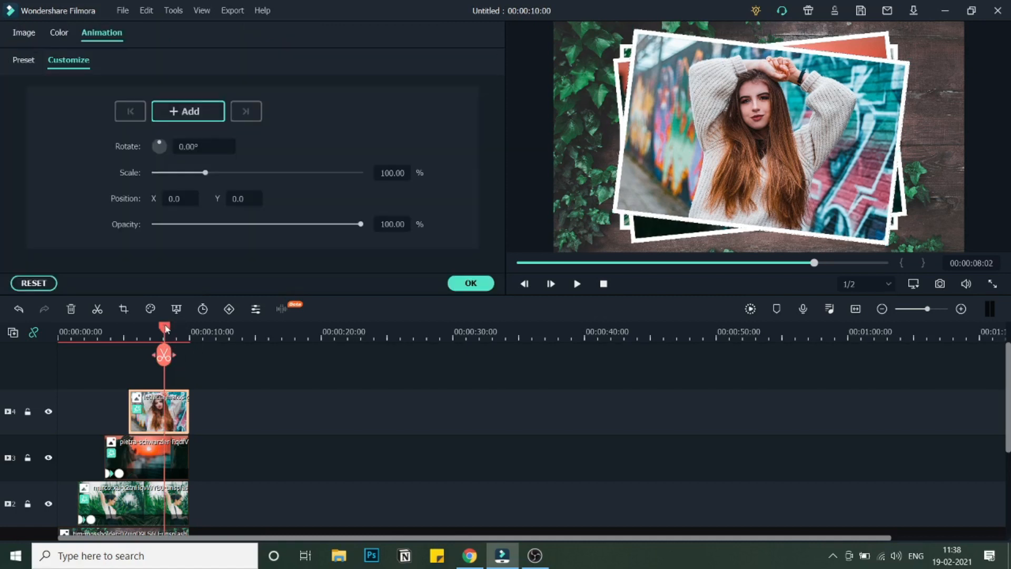
Step: Keyframe the graffiti portrait below the frame (Y -425) at clip start and confirm with OK
left_click_drag(165, 327, 144, 328)
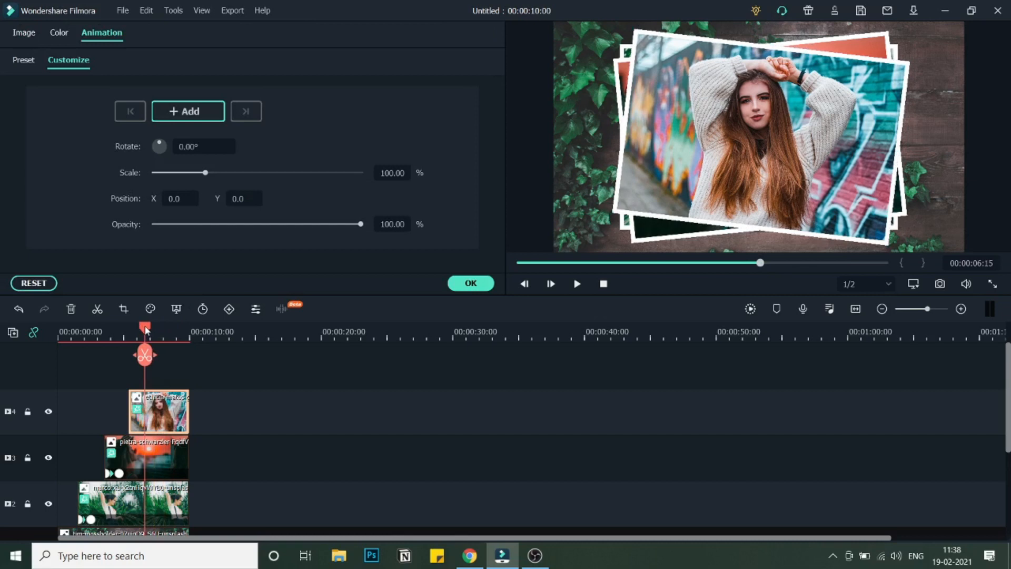
left_click(176, 309)
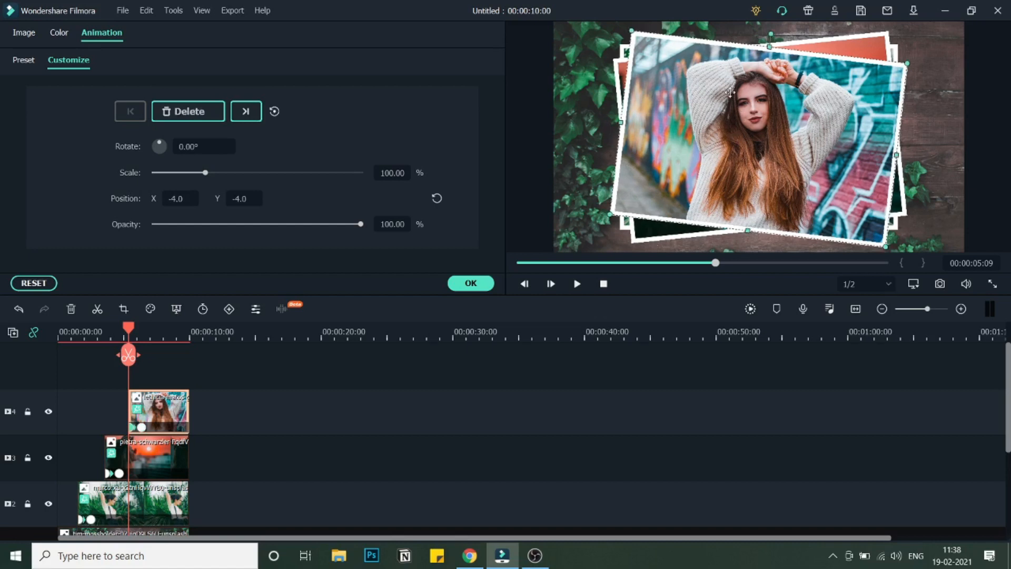
left_click_drag(728, 93, 732, 115)
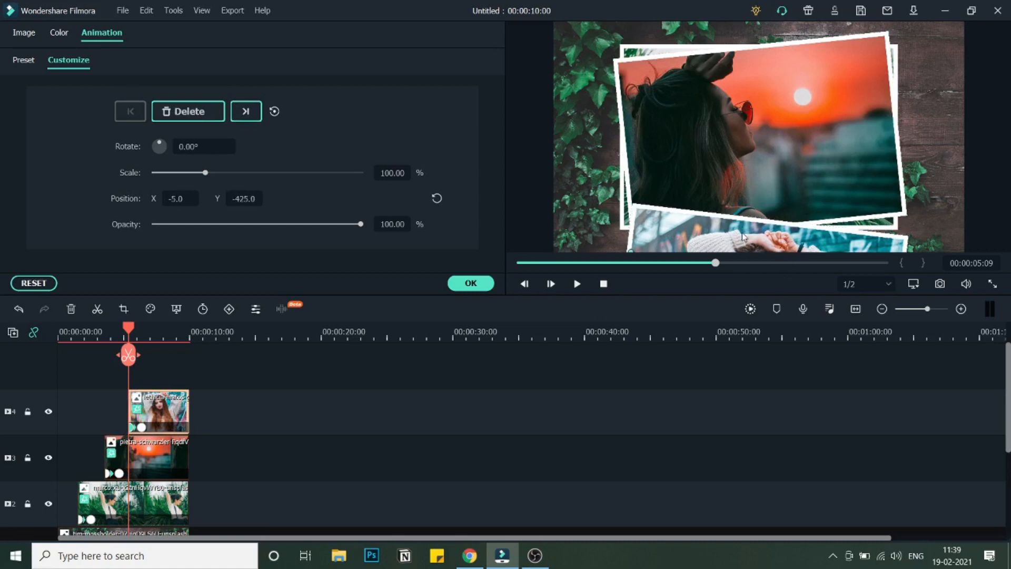
left_click(470, 283)
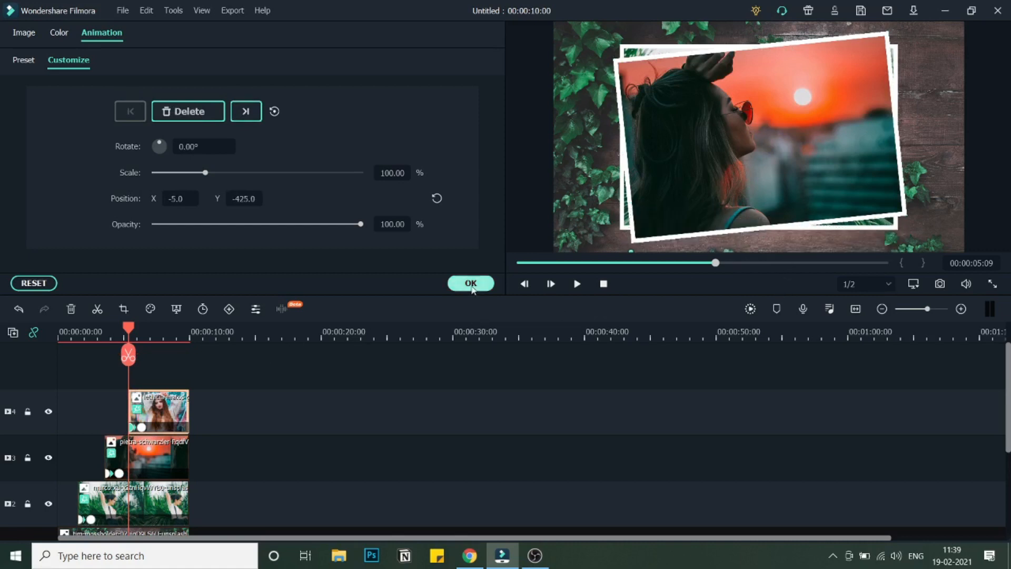
left_click(469, 284)
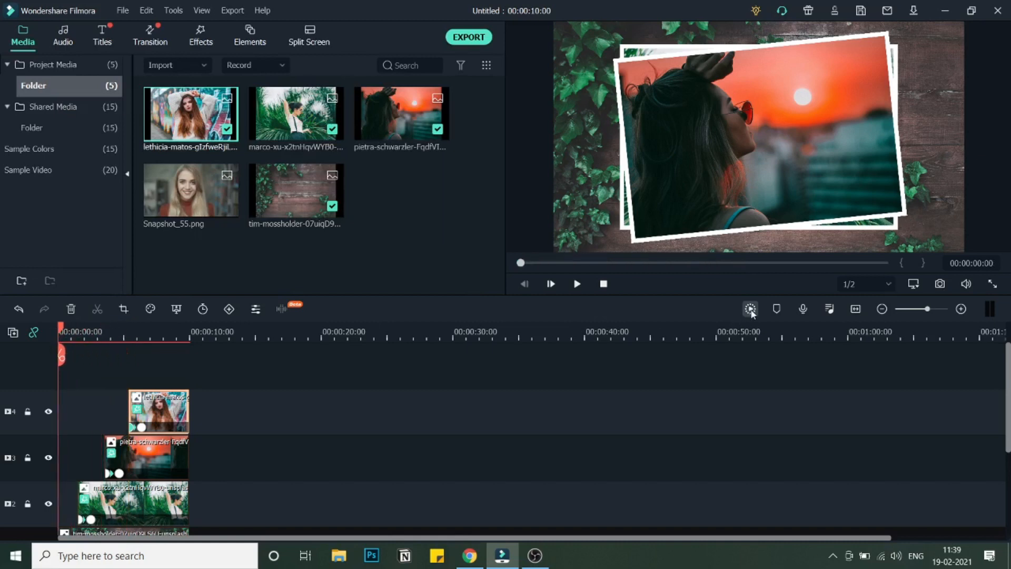
Step: Render the full ten-second timeline preview and wait for it to finish
left_click(749, 309)
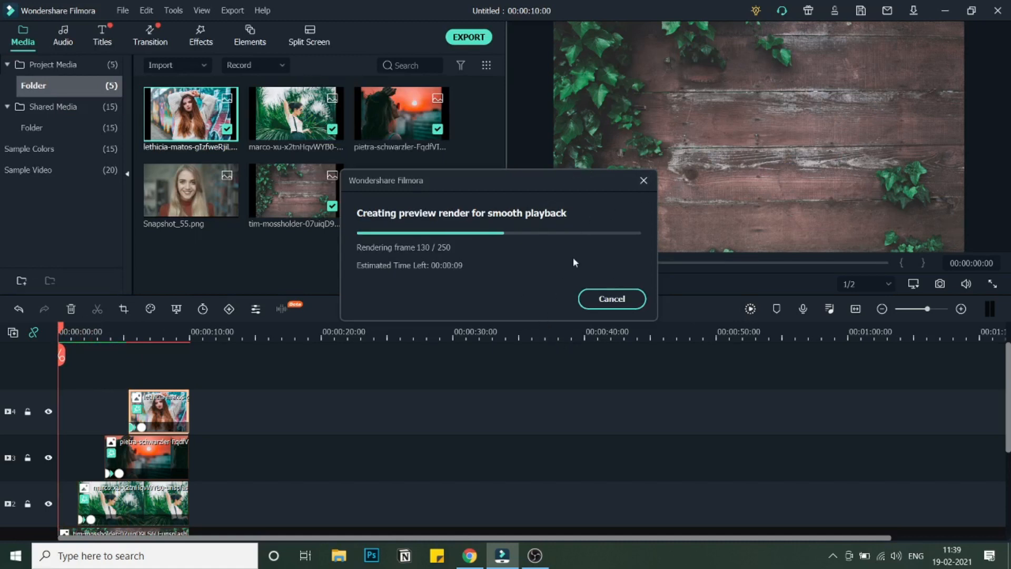
mouse_move(625, 292)
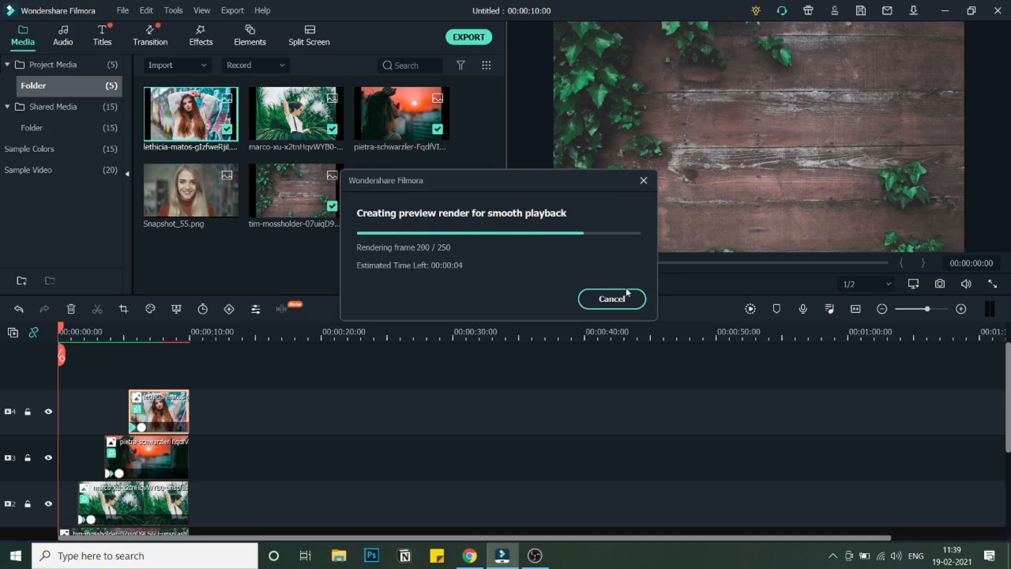
left_click(611, 298)
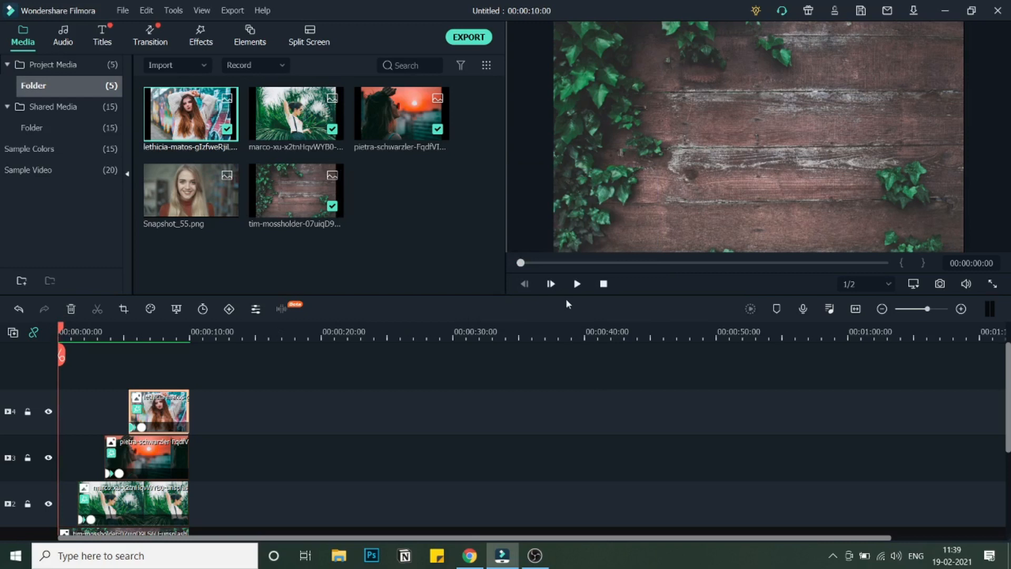
Step: Play the rendered slideshow through to the ten-second end, then stop playback
left_click(575, 283)
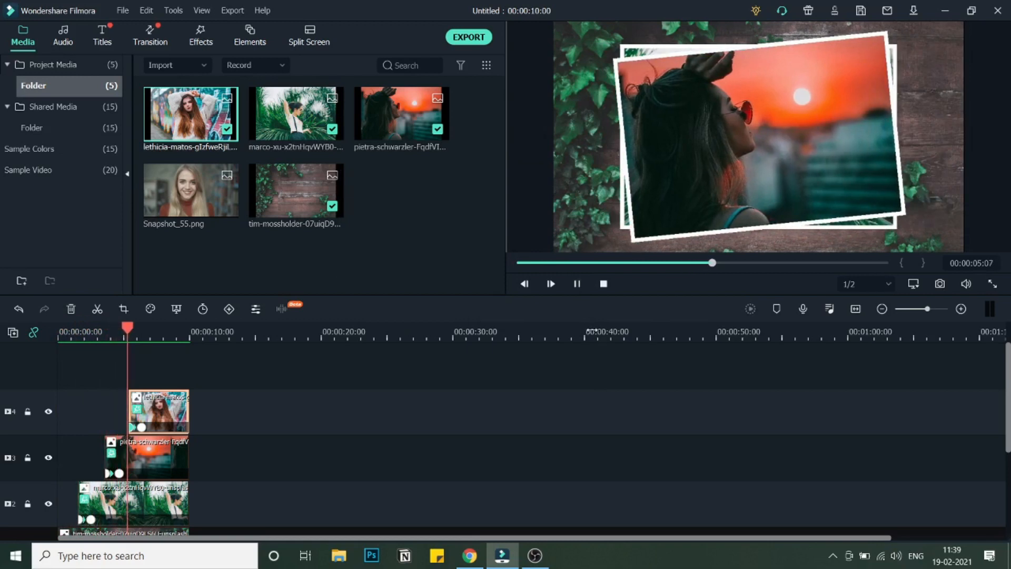
left_click(549, 283)
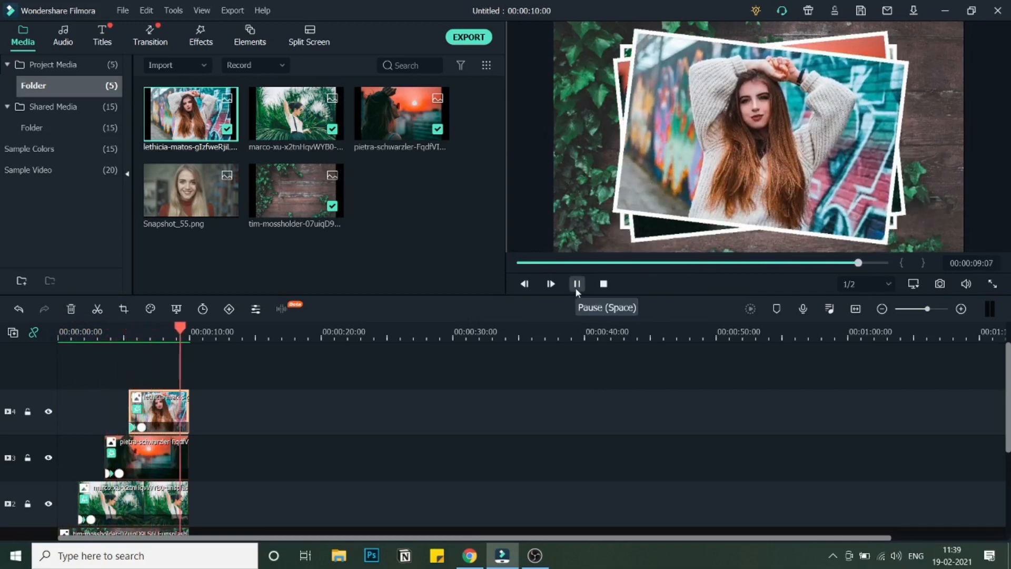
left_click(576, 283)
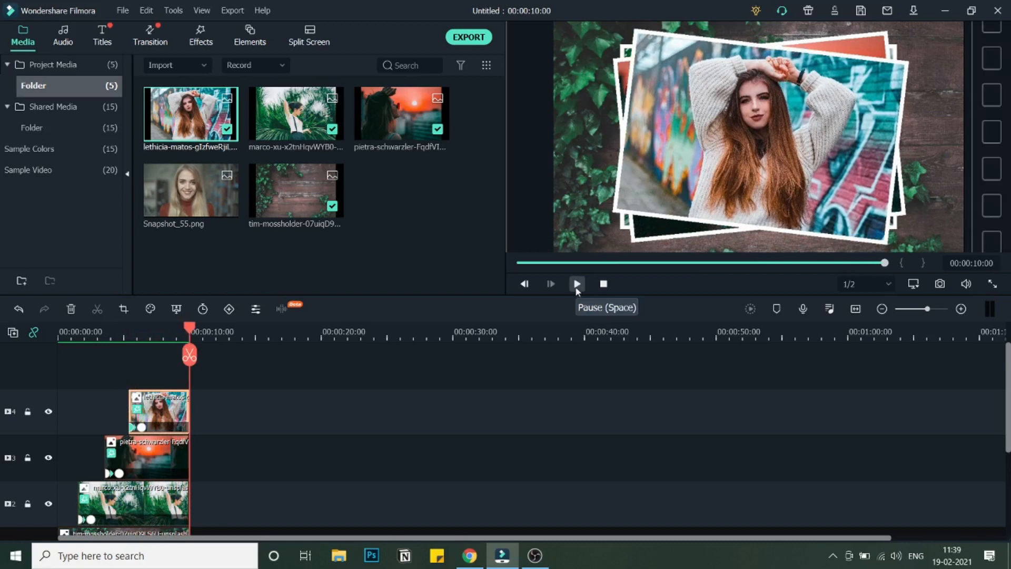